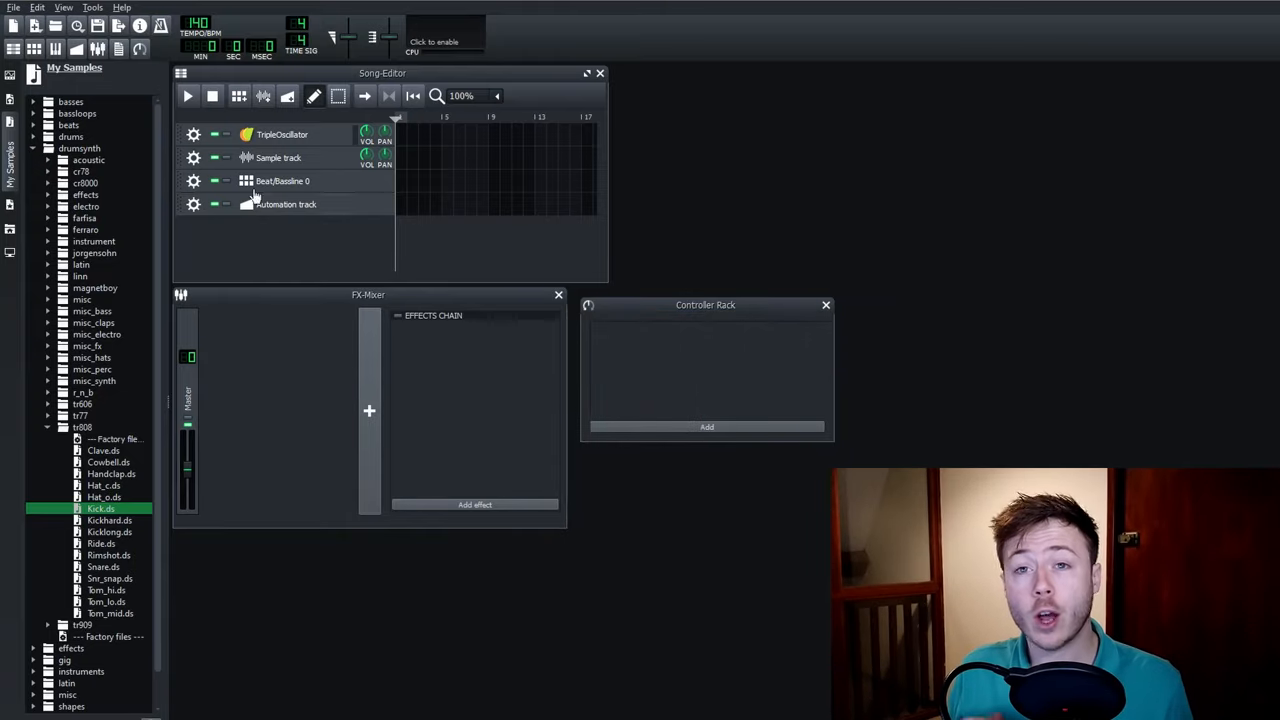
# Add a pattern block to Beat/Bassline 0 and bring up its drum editor
pyautogui.click(402, 180)
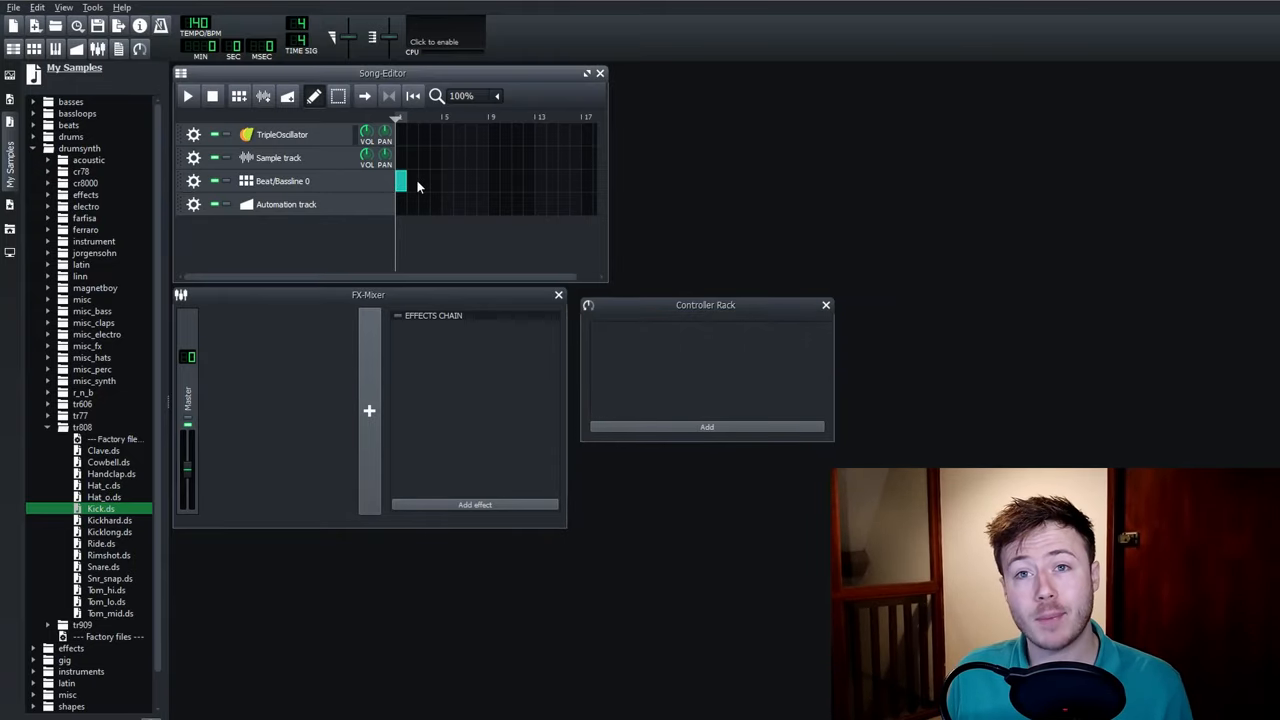
pyautogui.doubleClick(398, 180)
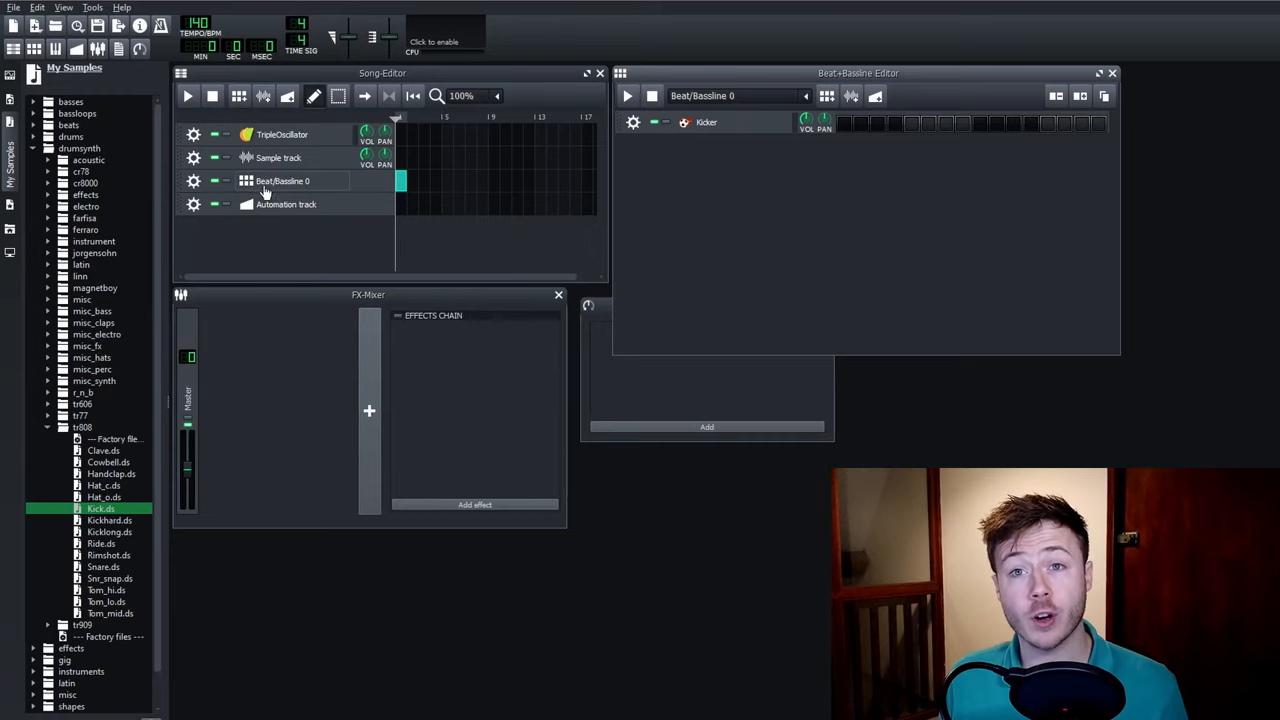
pyautogui.moveTo(842, 280)
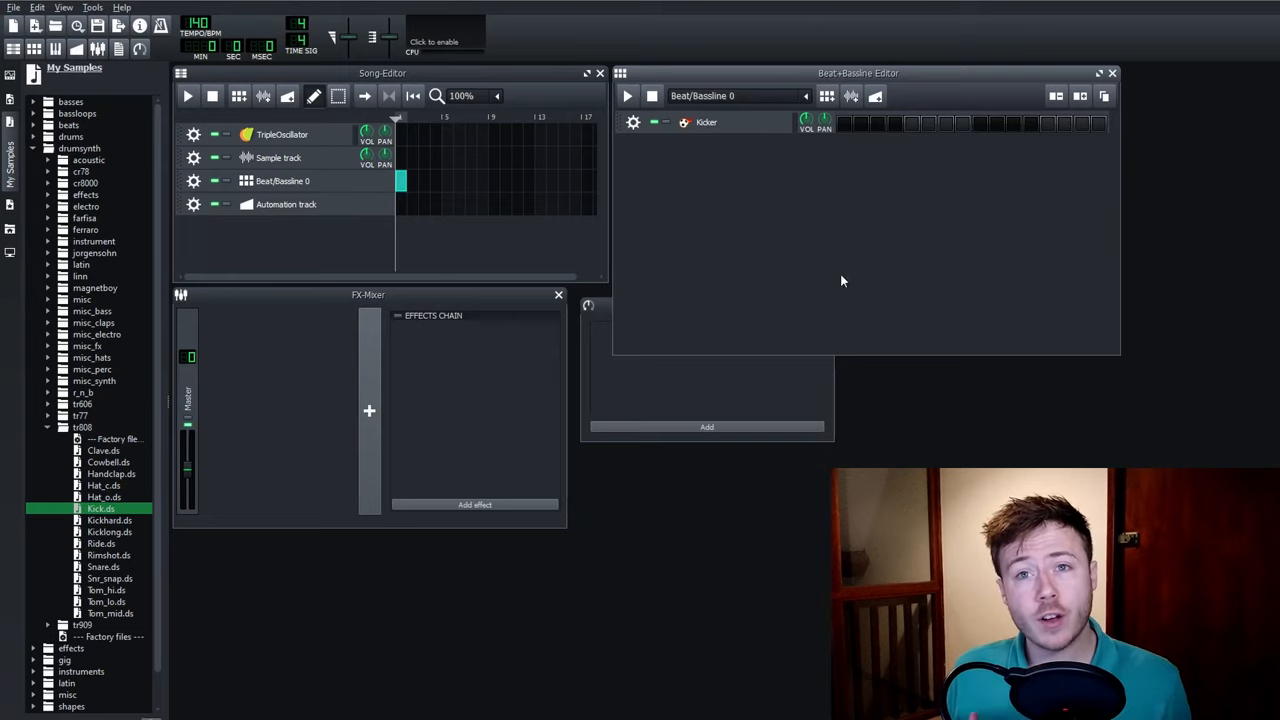
pyautogui.moveTo(792, 244)
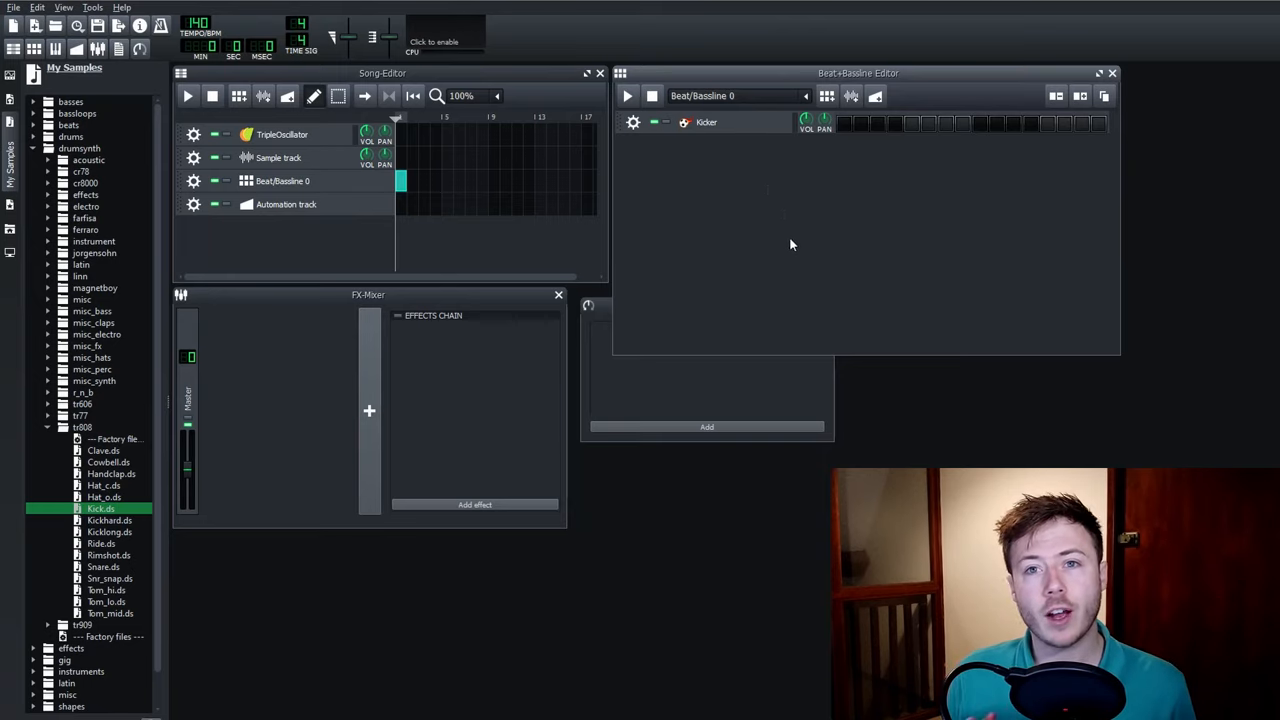
pyautogui.moveTo(1076, 328)
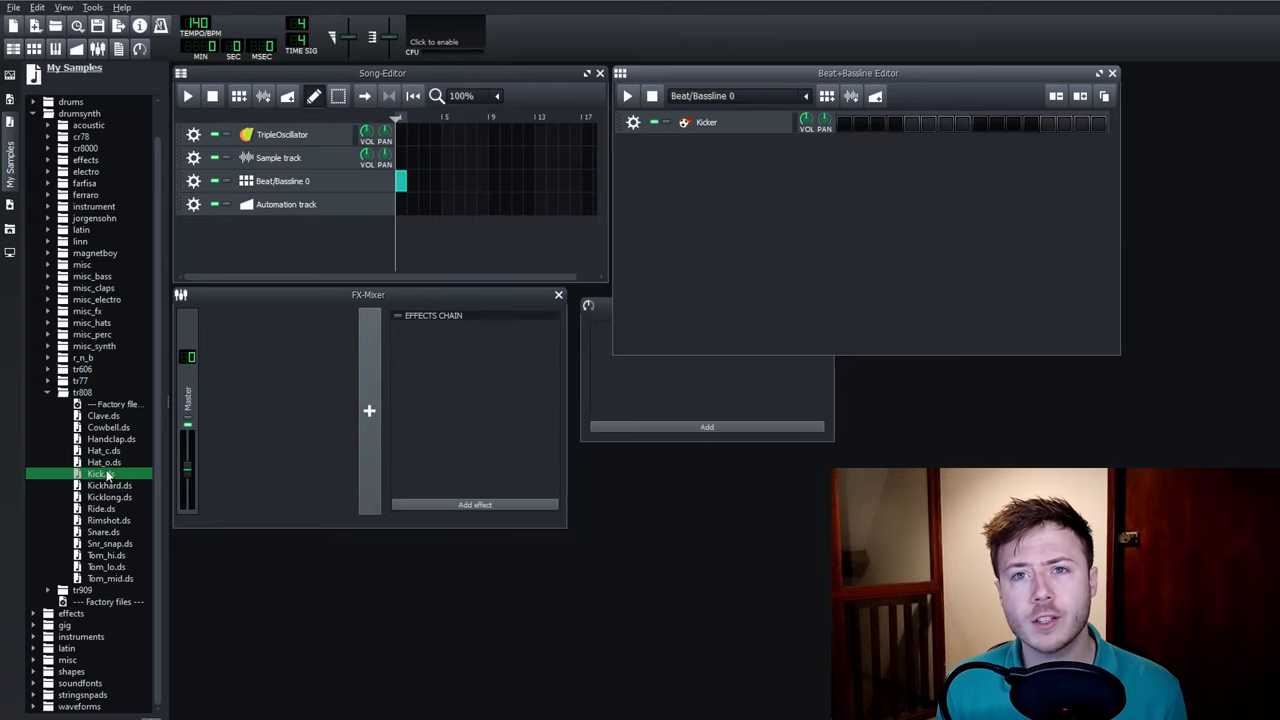
# Add Kick.ds with hits on steps 1 and 9, then add the Snare.ds track
pyautogui.click(100, 474)
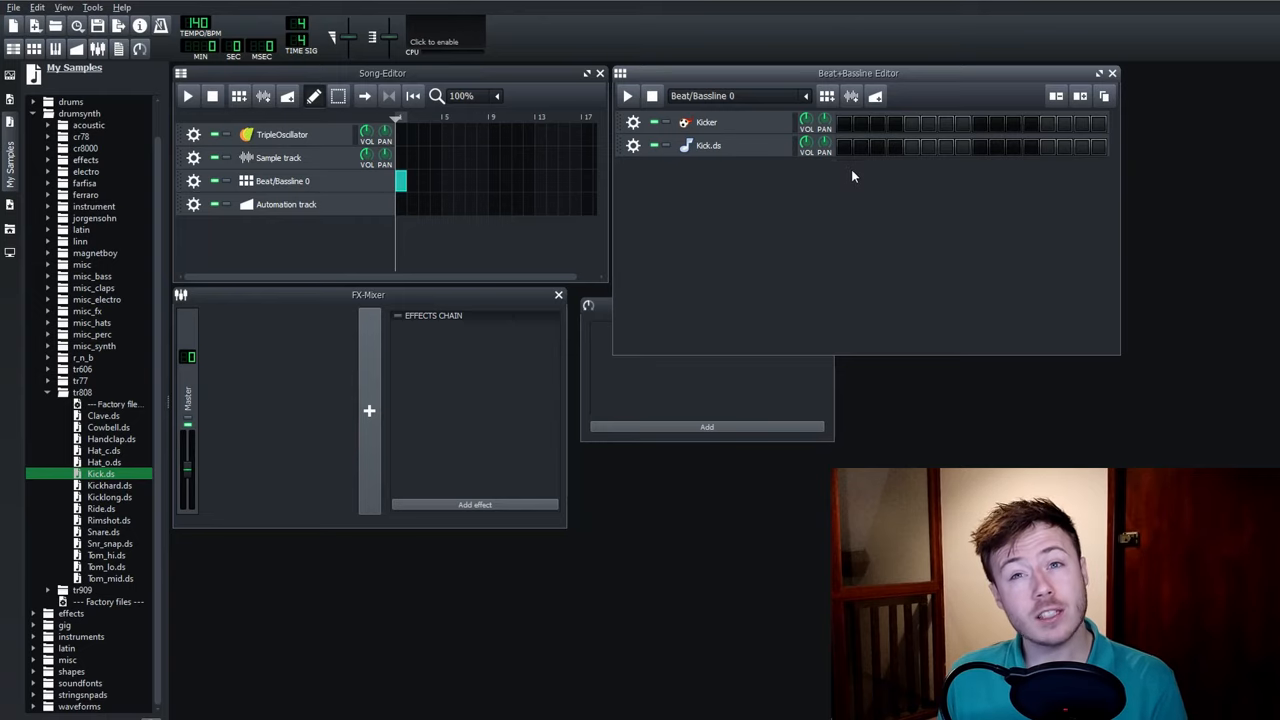
pyautogui.click(846, 146)
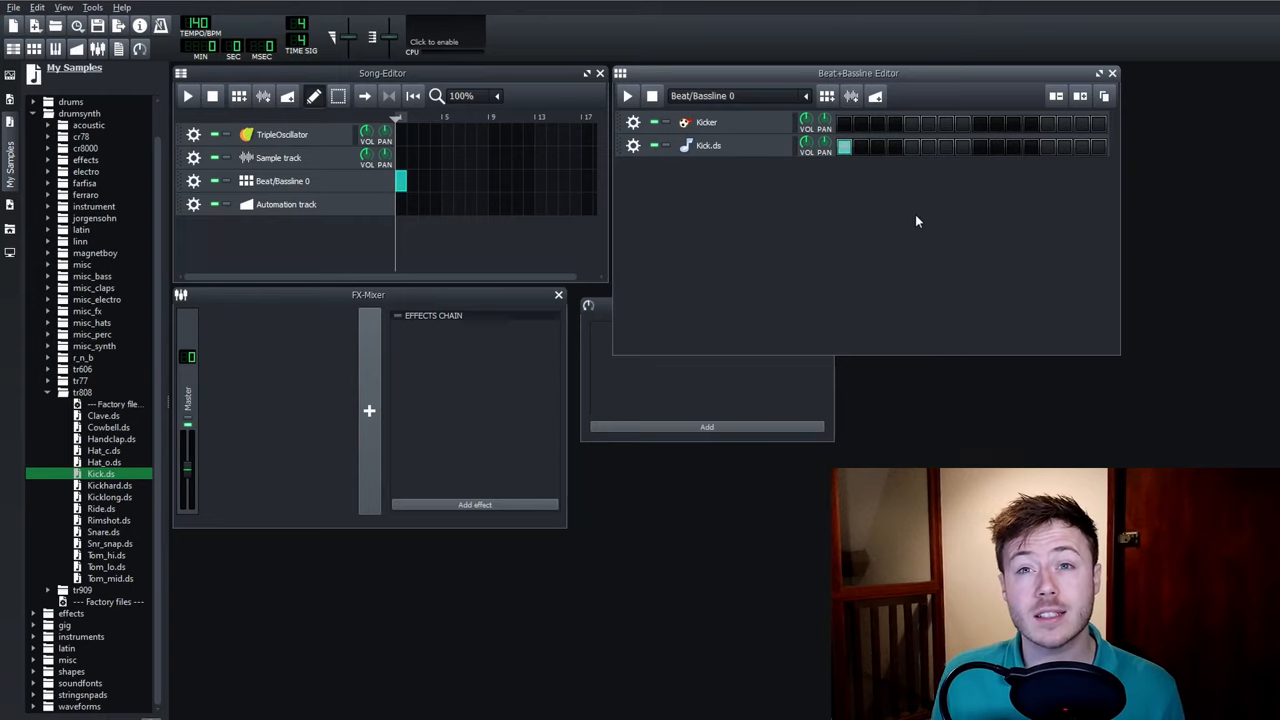
pyautogui.click(978, 146)
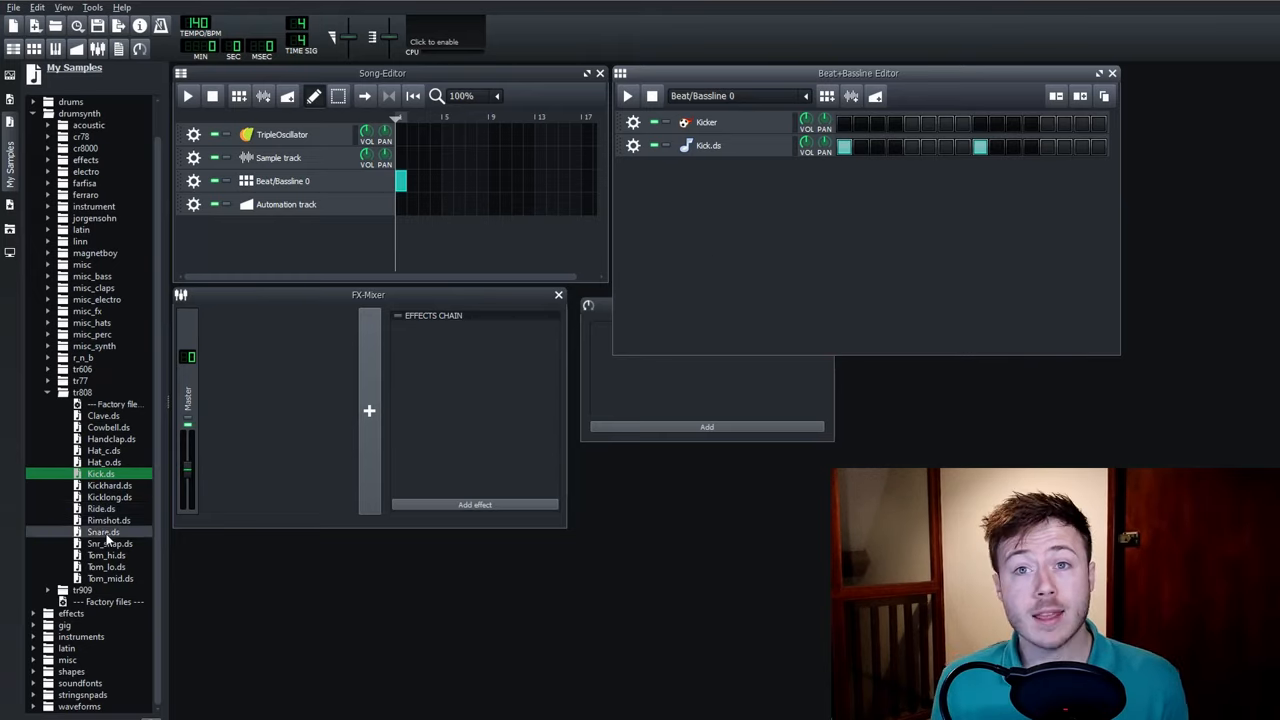
pyautogui.click(104, 532)
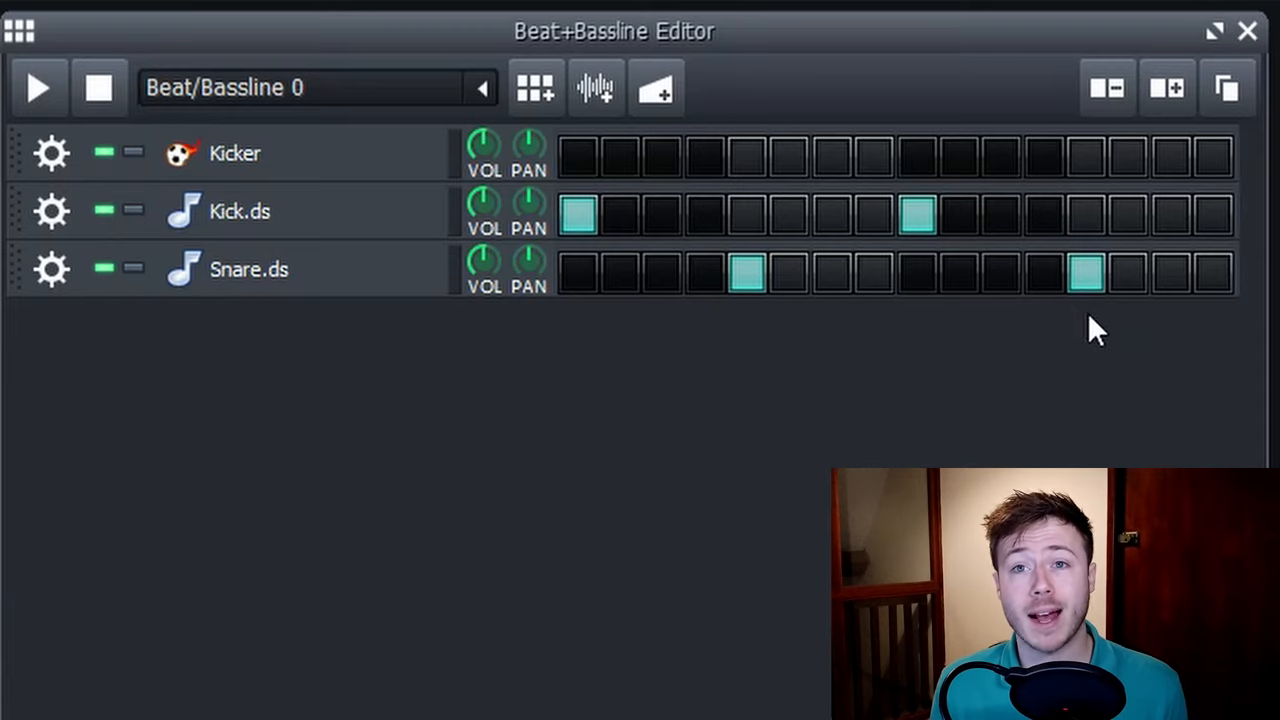
pyautogui.moveTo(720, 330)
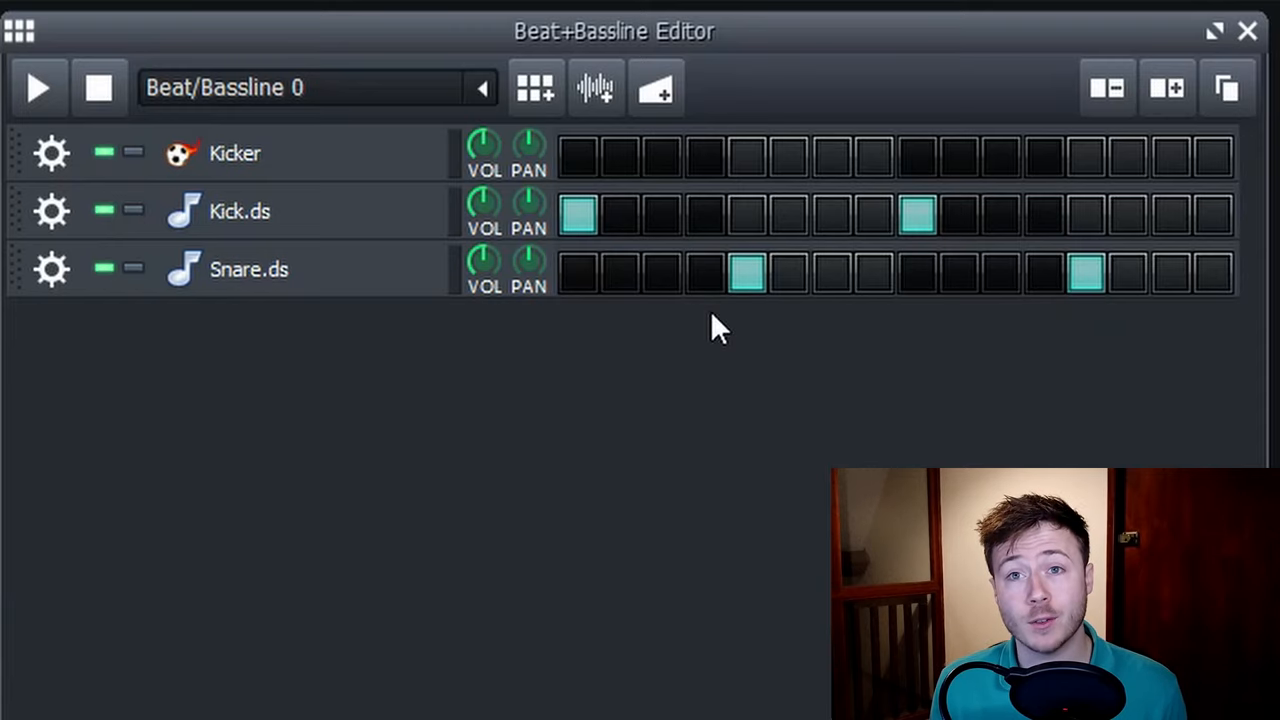
pyautogui.moveTo(730, 300)
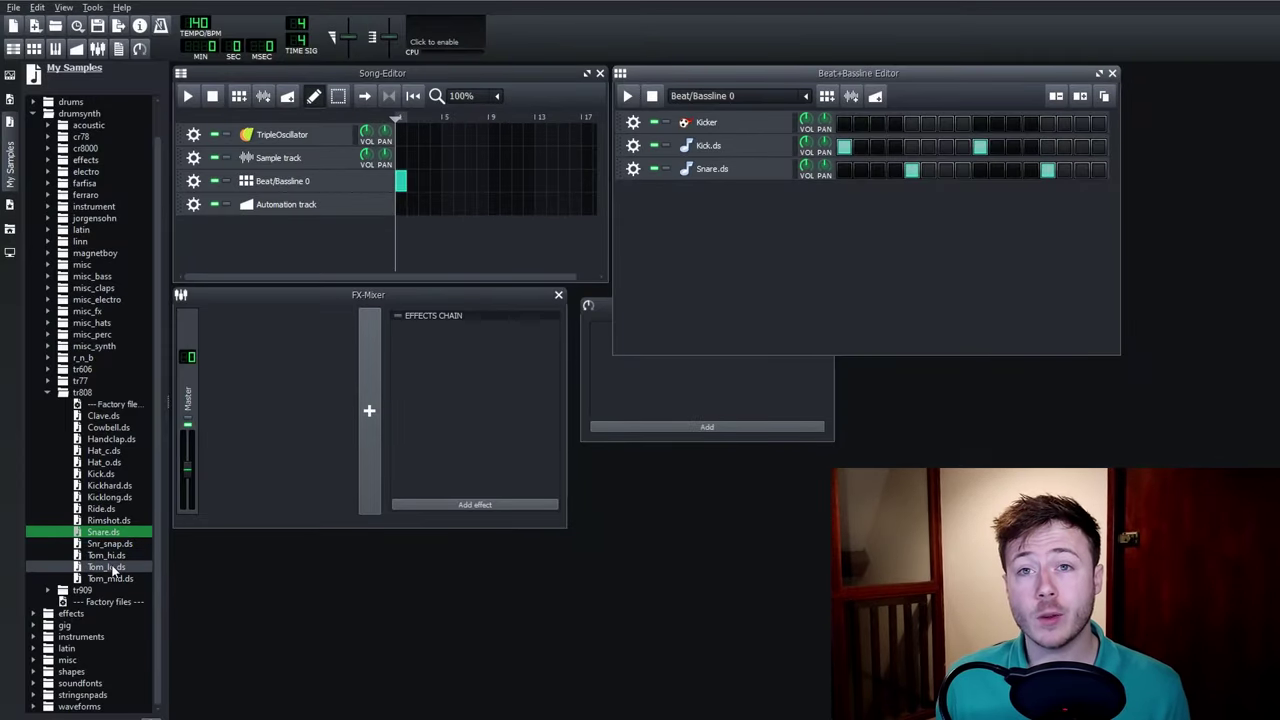
# Add Hat_c.ds and place hi-hat hits on every odd step from 1 to 15
pyautogui.click(104, 556)
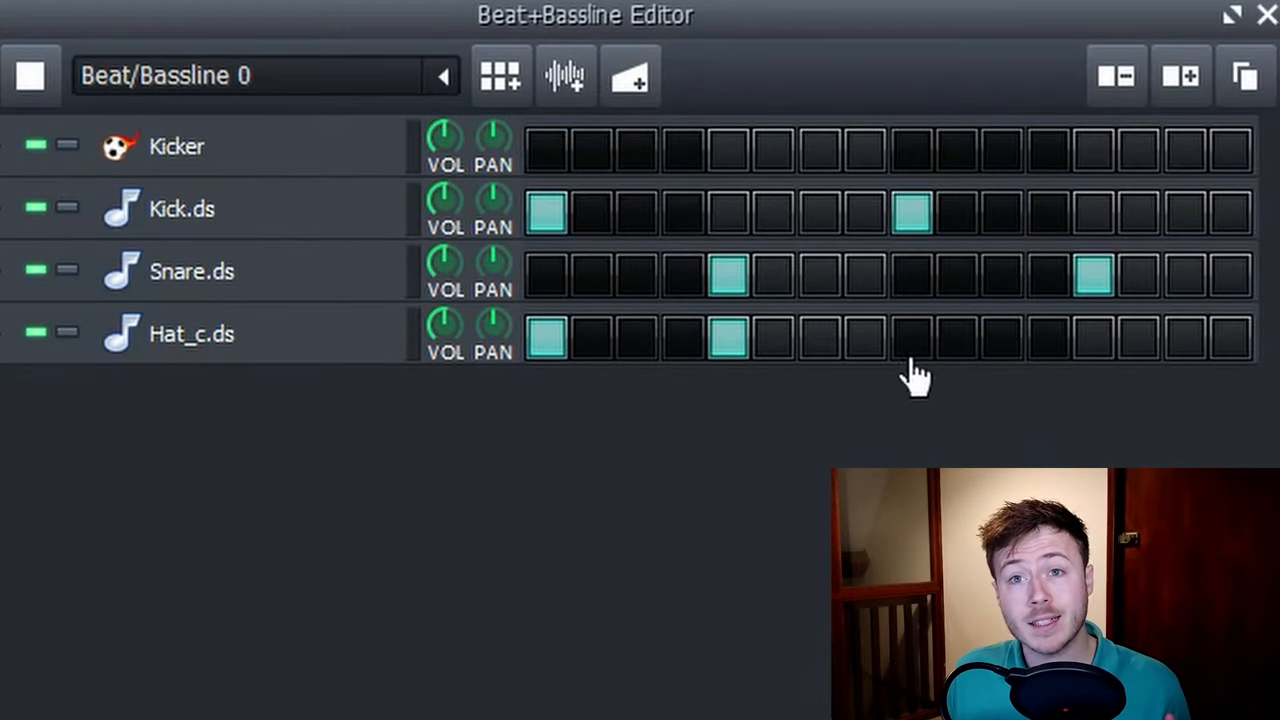
pyautogui.click(910, 340)
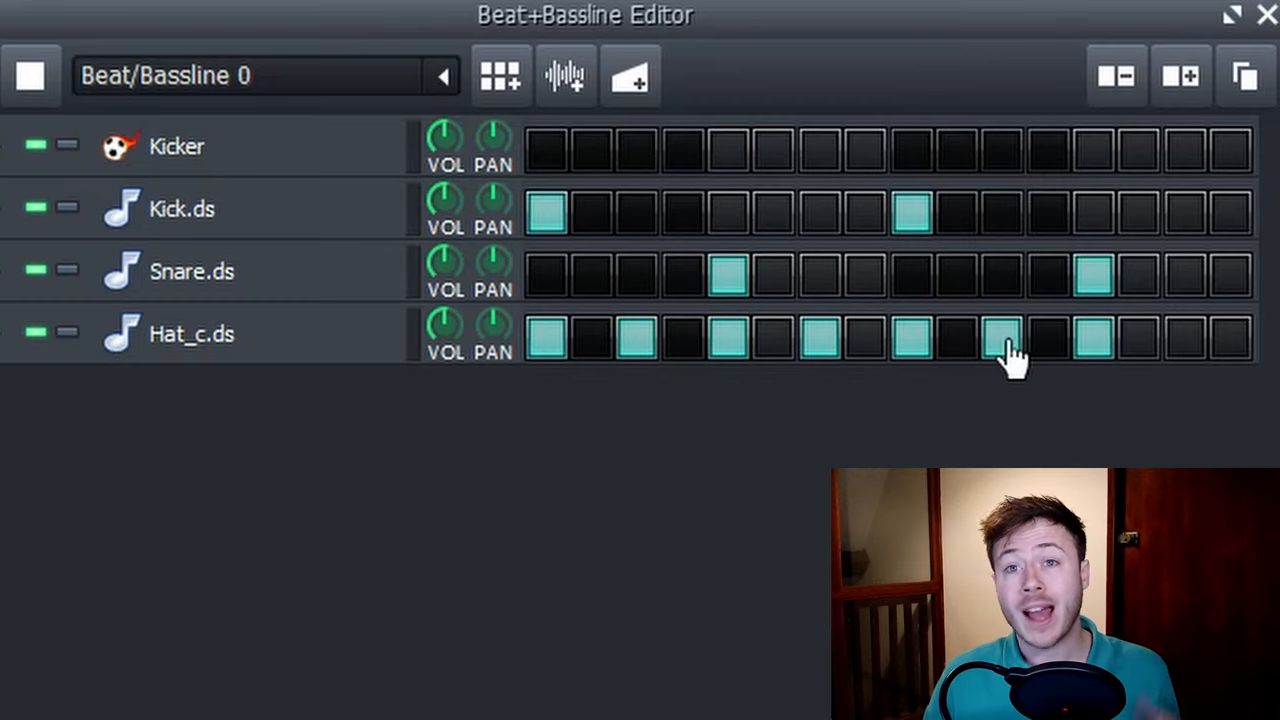
pyautogui.click(1180, 344)
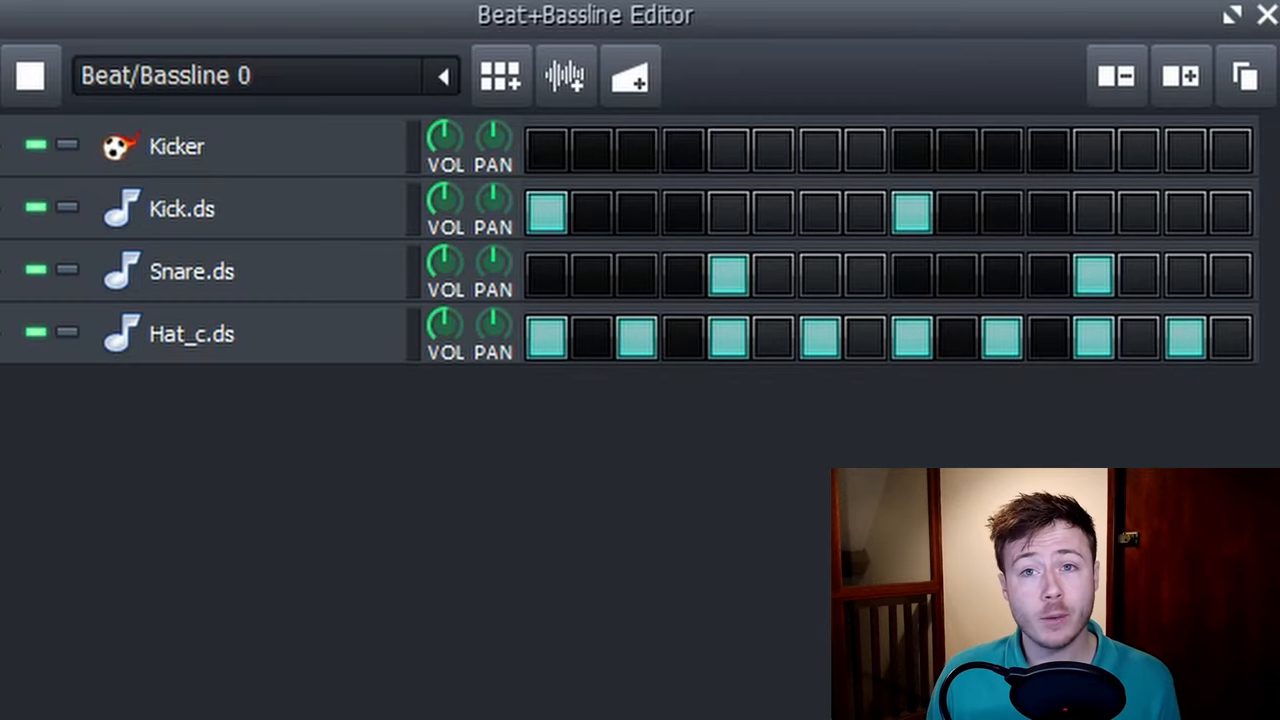
pyautogui.moveTo(764, 210)
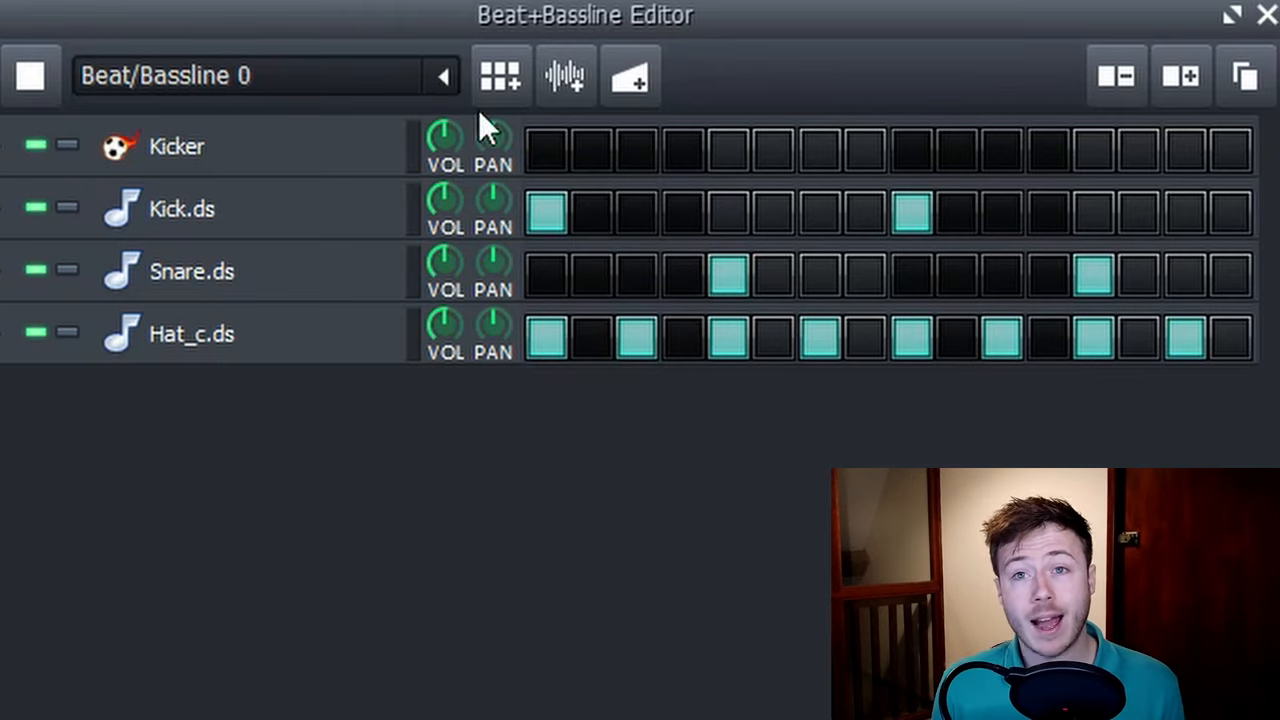
pyautogui.moveTo(720, 58)
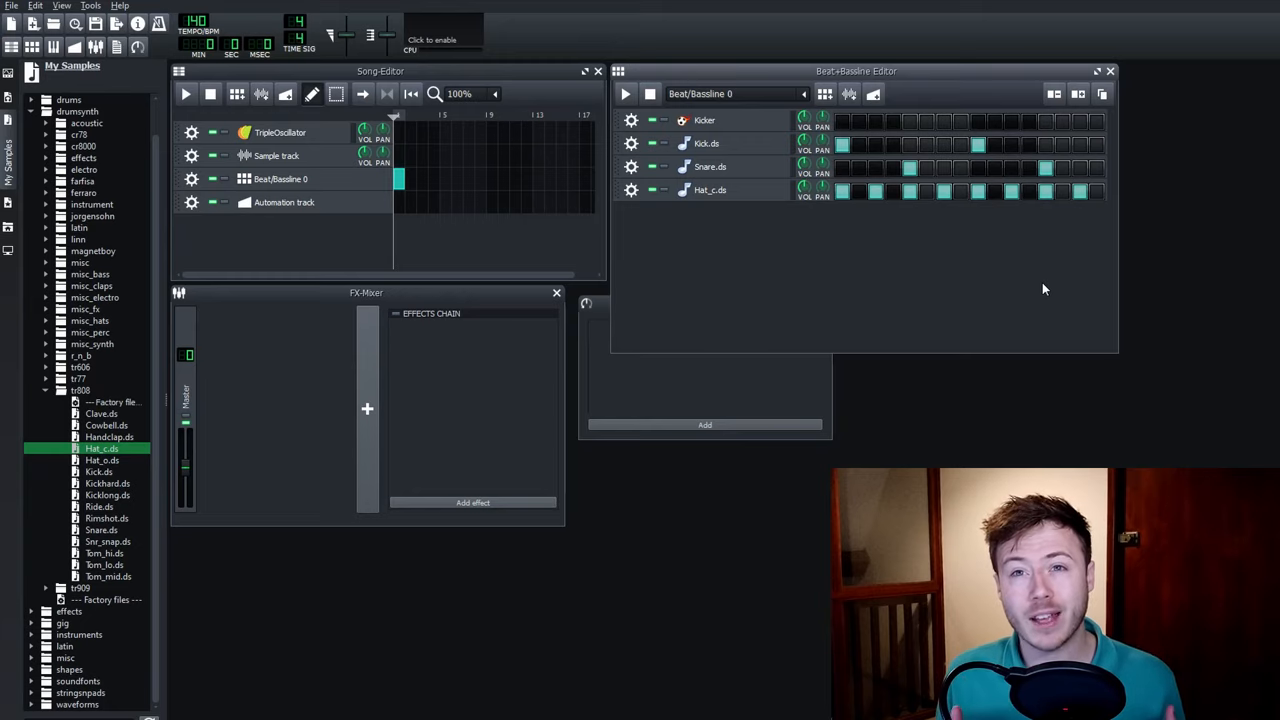
pyautogui.moveTo(990, 260)
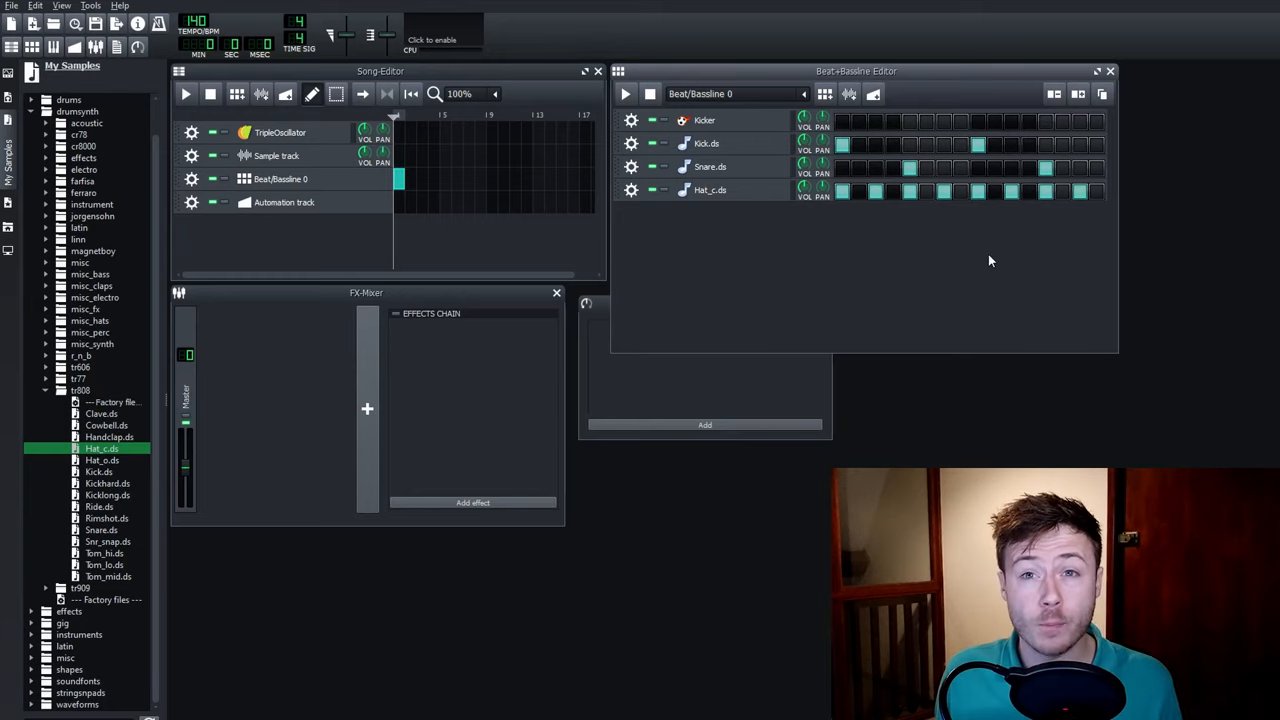
pyautogui.moveTo(994, 264)
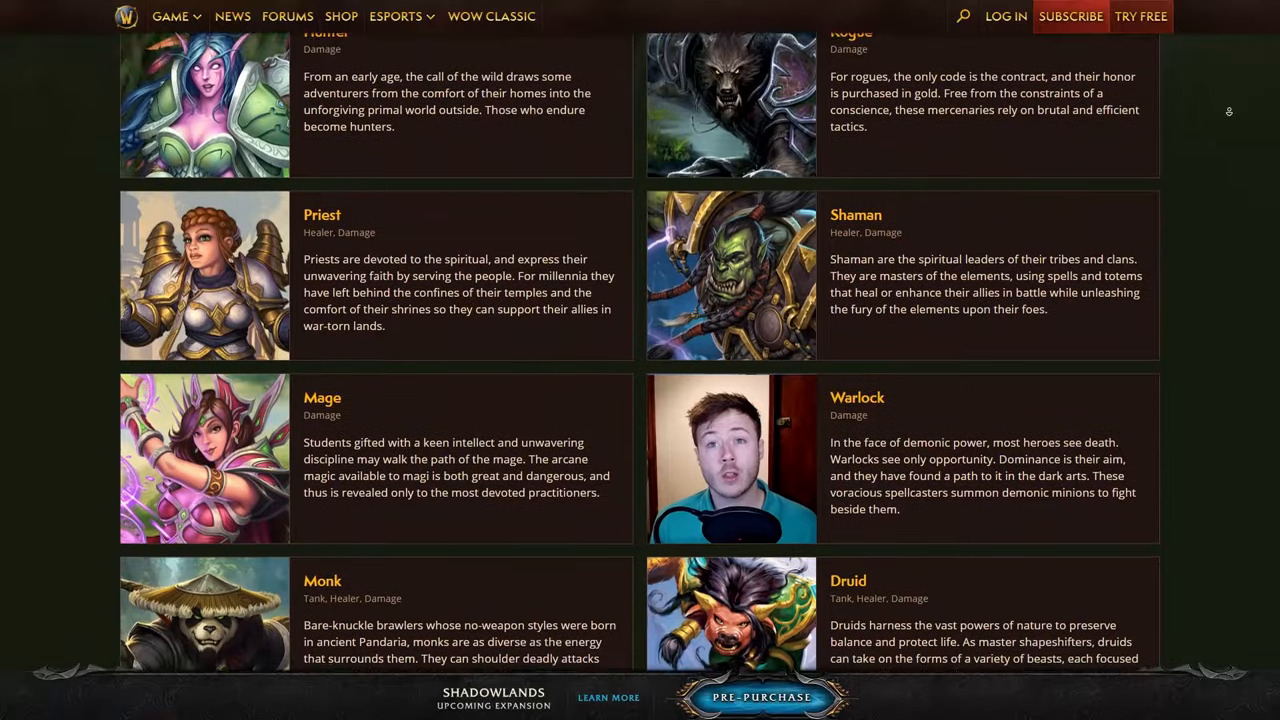
# Scroll the WoW classes page down to the Monk and Druid descriptions
pyautogui.scroll(-3)
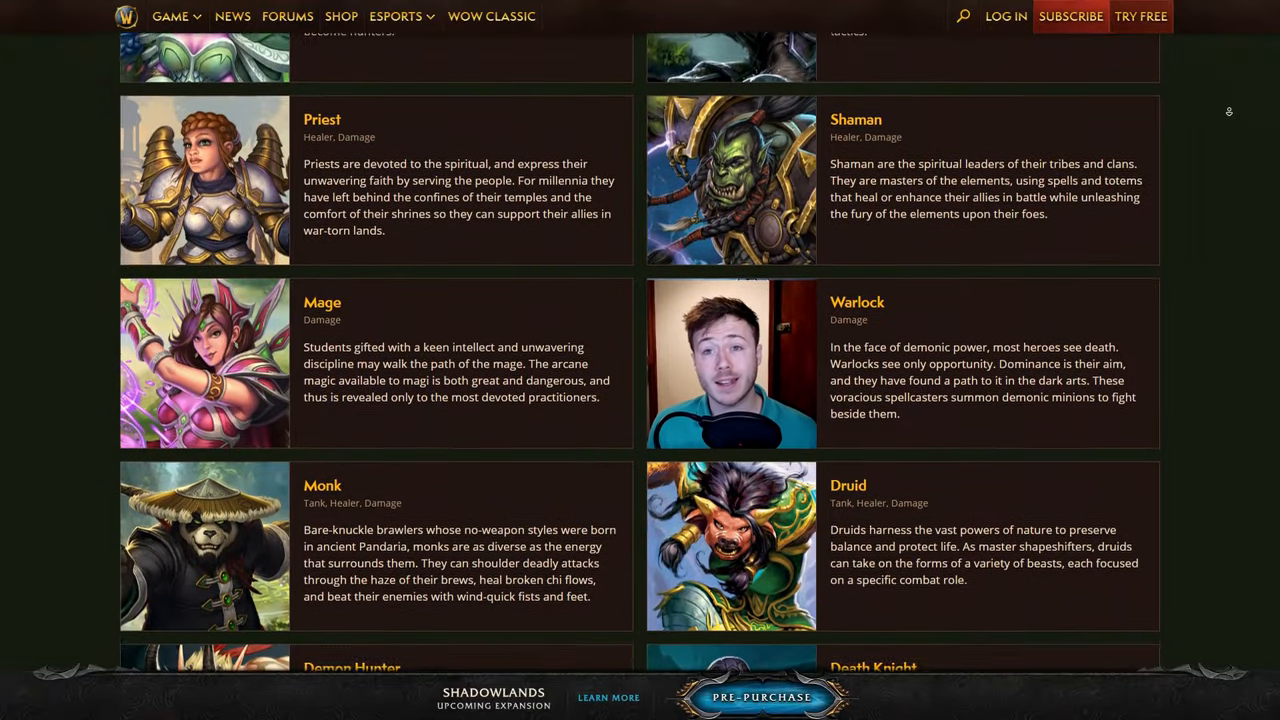
pyautogui.scroll(-3)
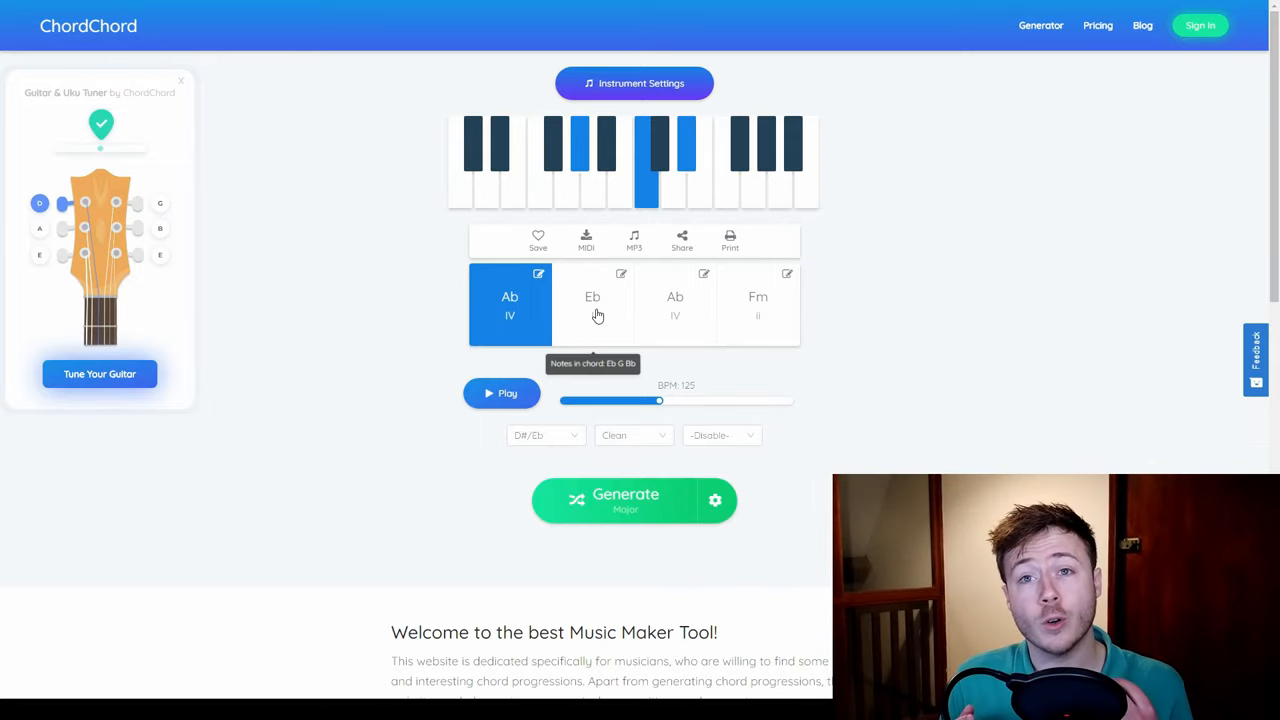
# Preview a chord, choose the Swifty style and generate a new B progression
pyautogui.click(756, 304)
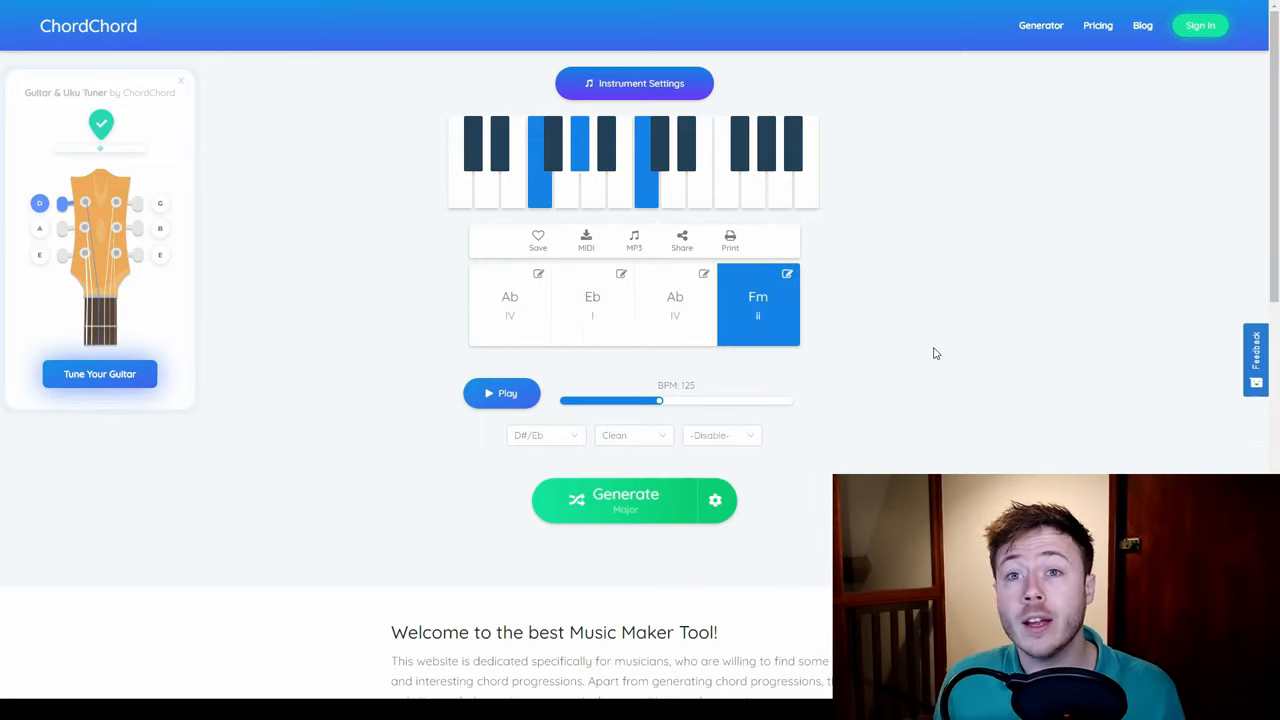
pyautogui.moveTo(544, 312)
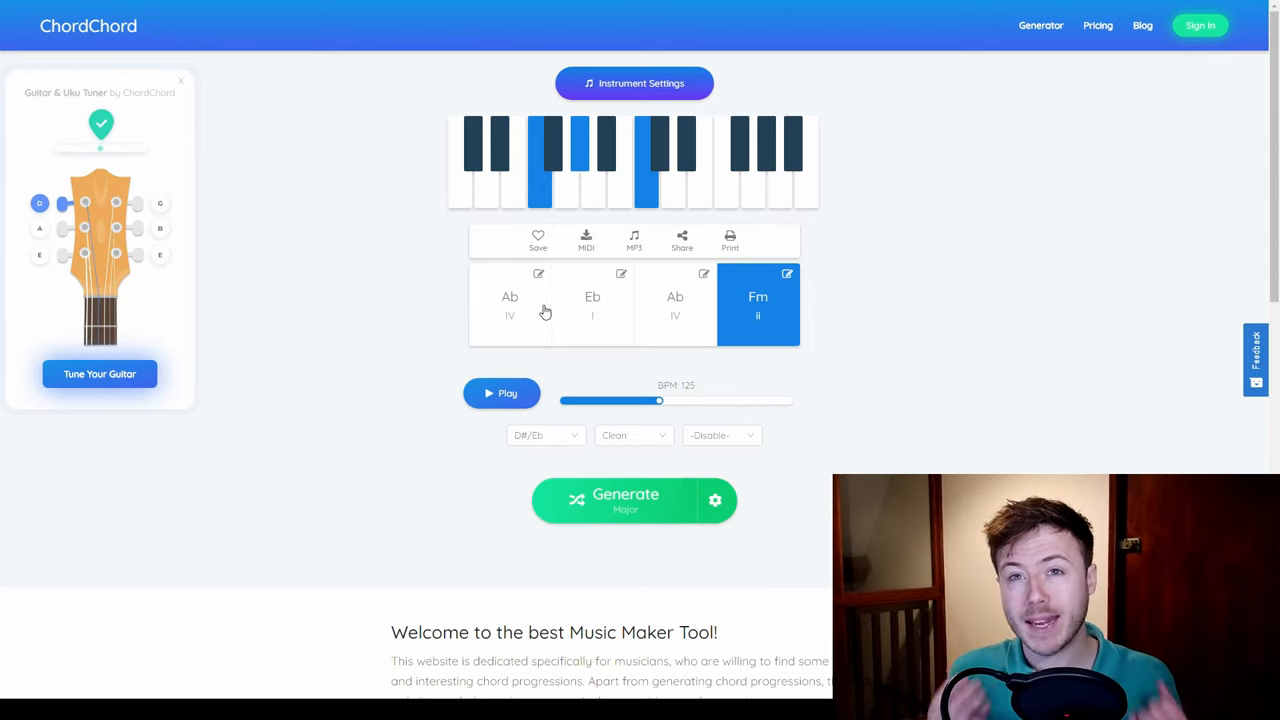
pyautogui.moveTo(820, 370)
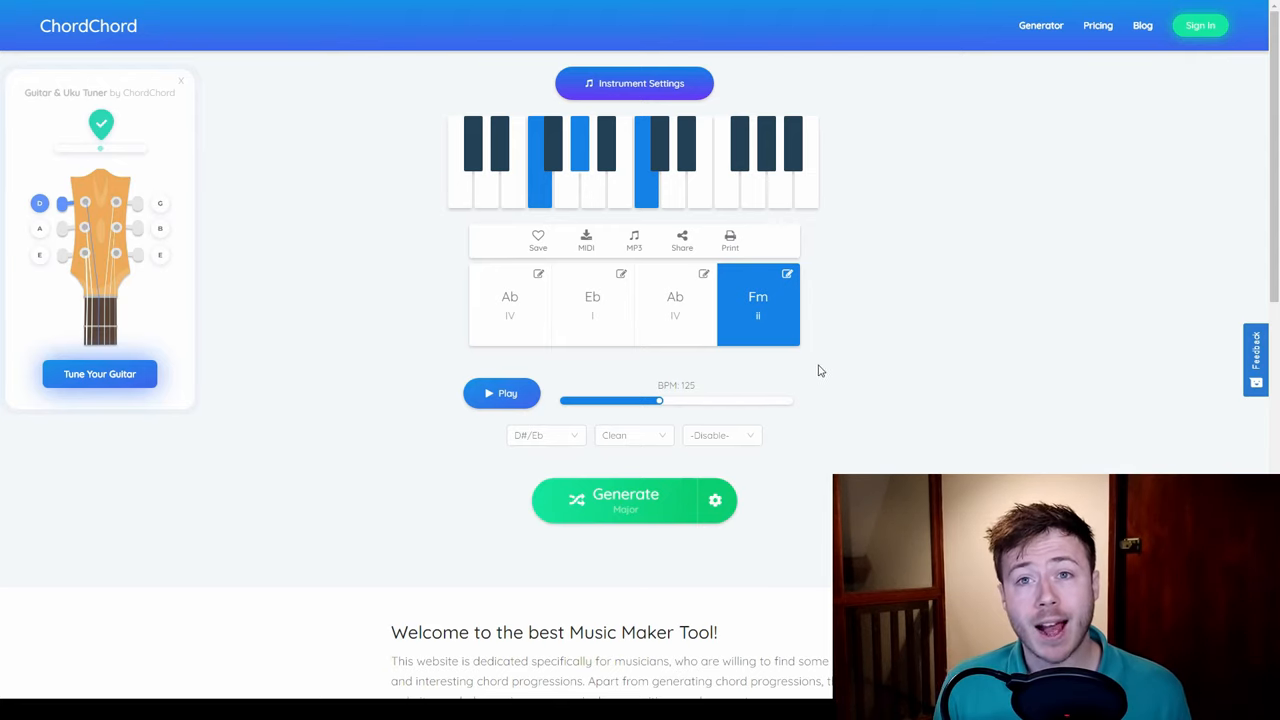
pyautogui.moveTo(784, 360)
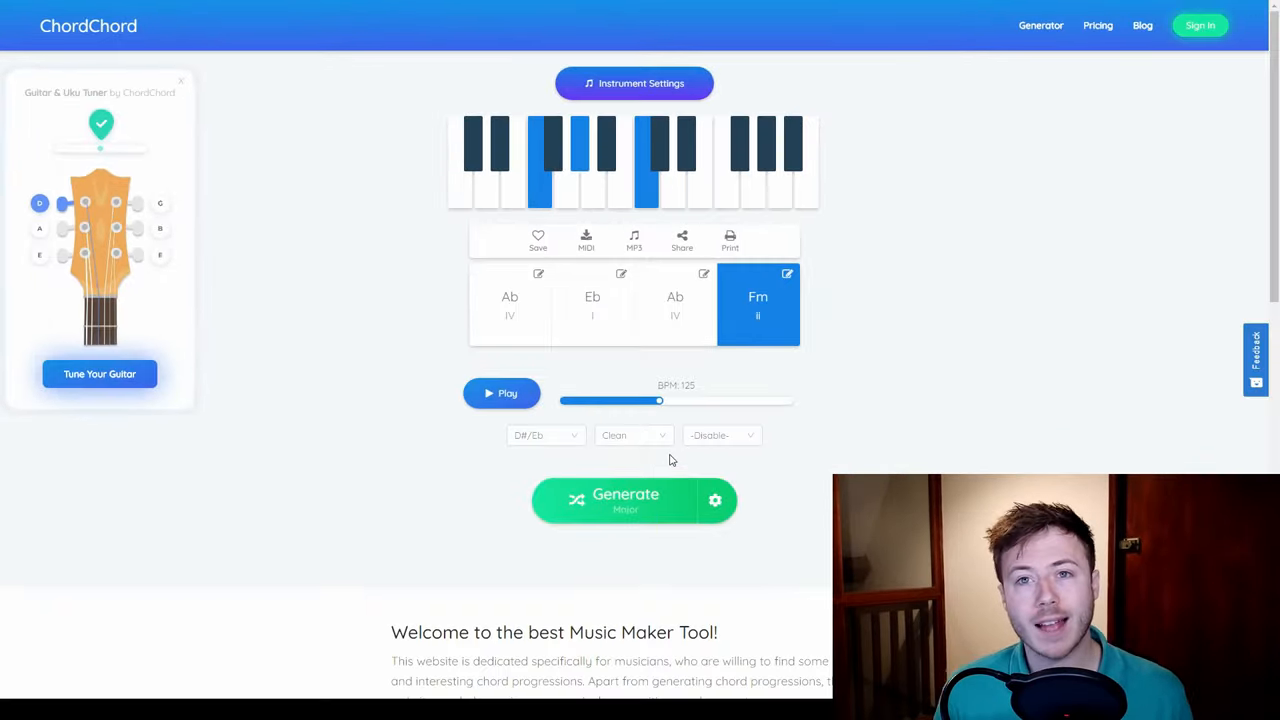
pyautogui.click(632, 436)
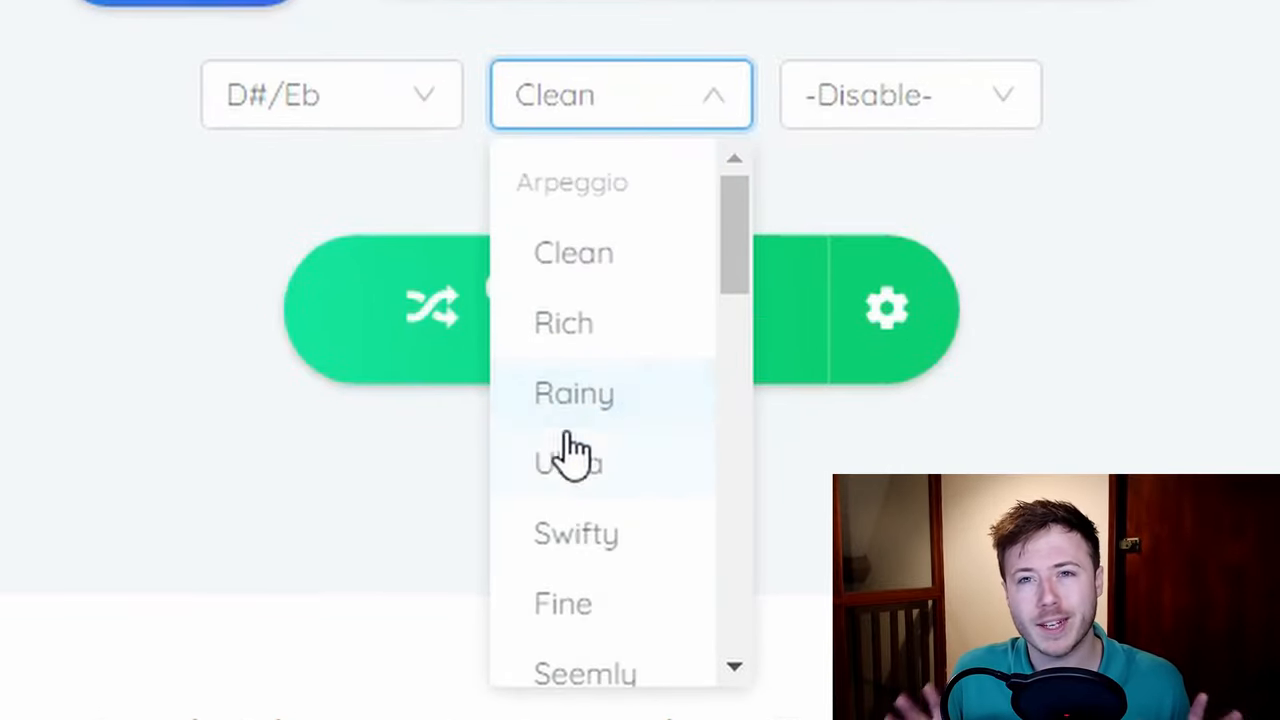
pyautogui.moveTo(600, 560)
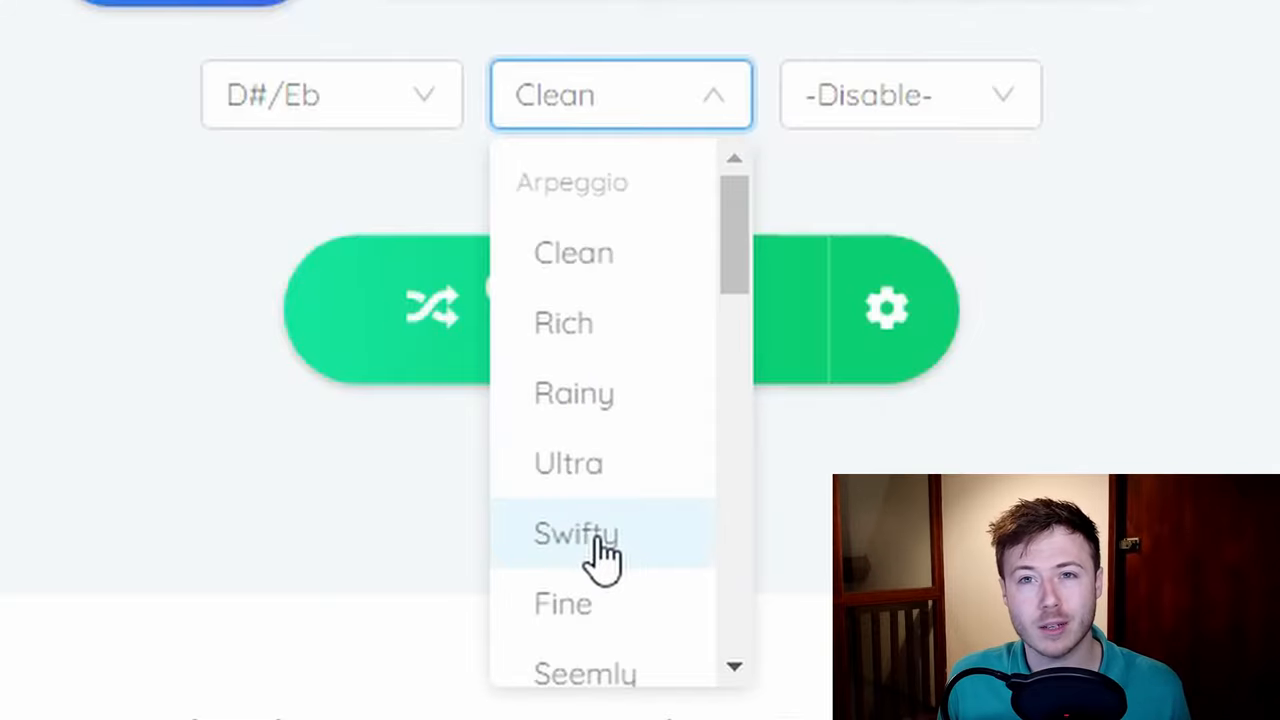
pyautogui.click(576, 536)
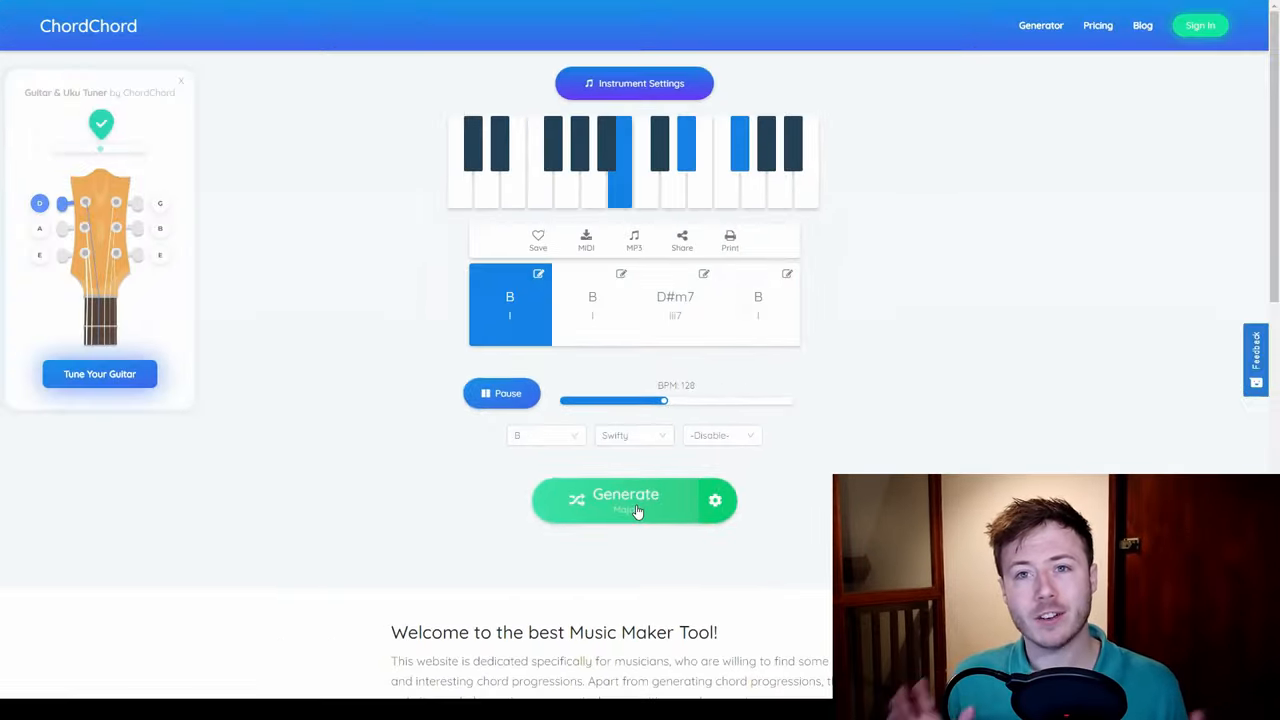
pyautogui.click(634, 500)
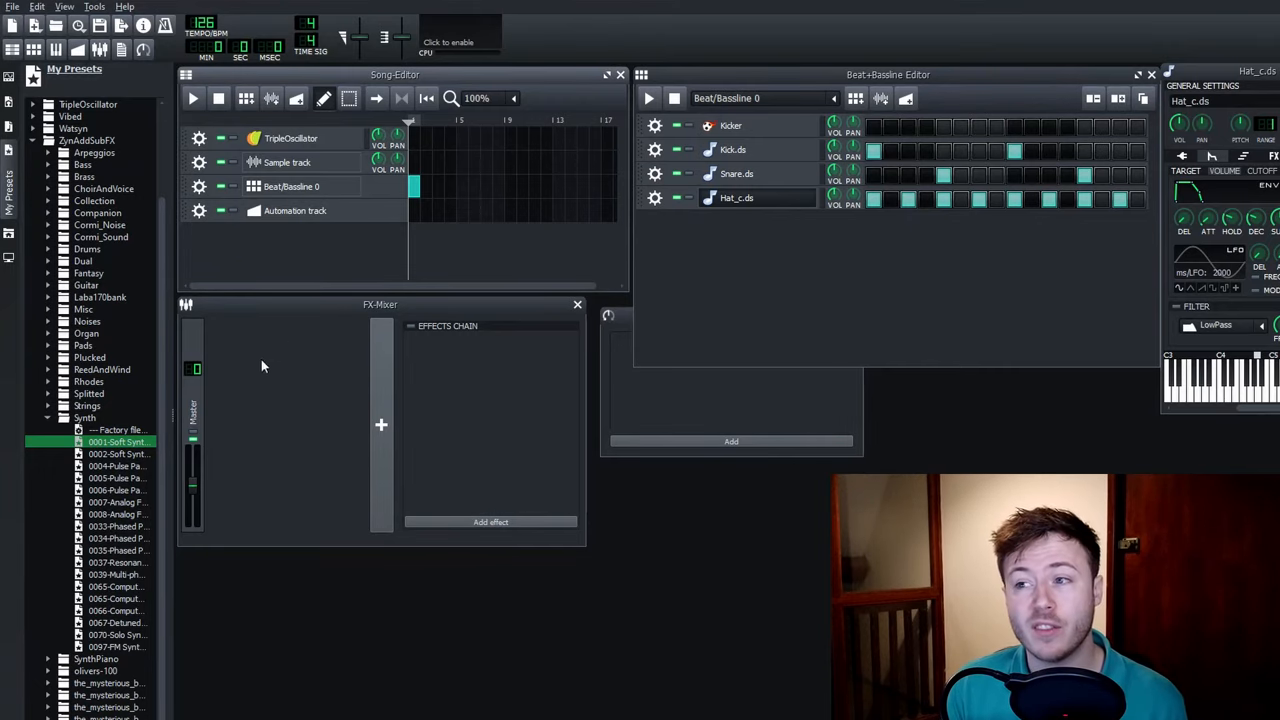
pyautogui.click(50, 164)
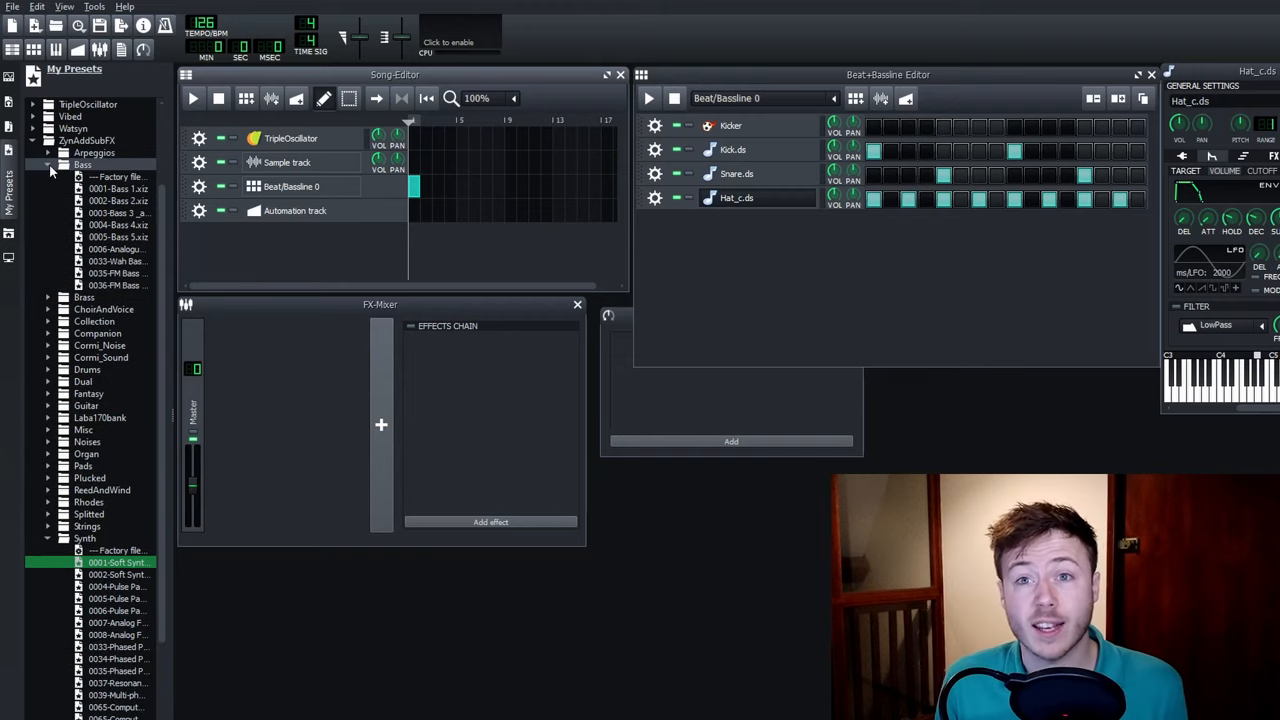
pyautogui.scroll(-3)
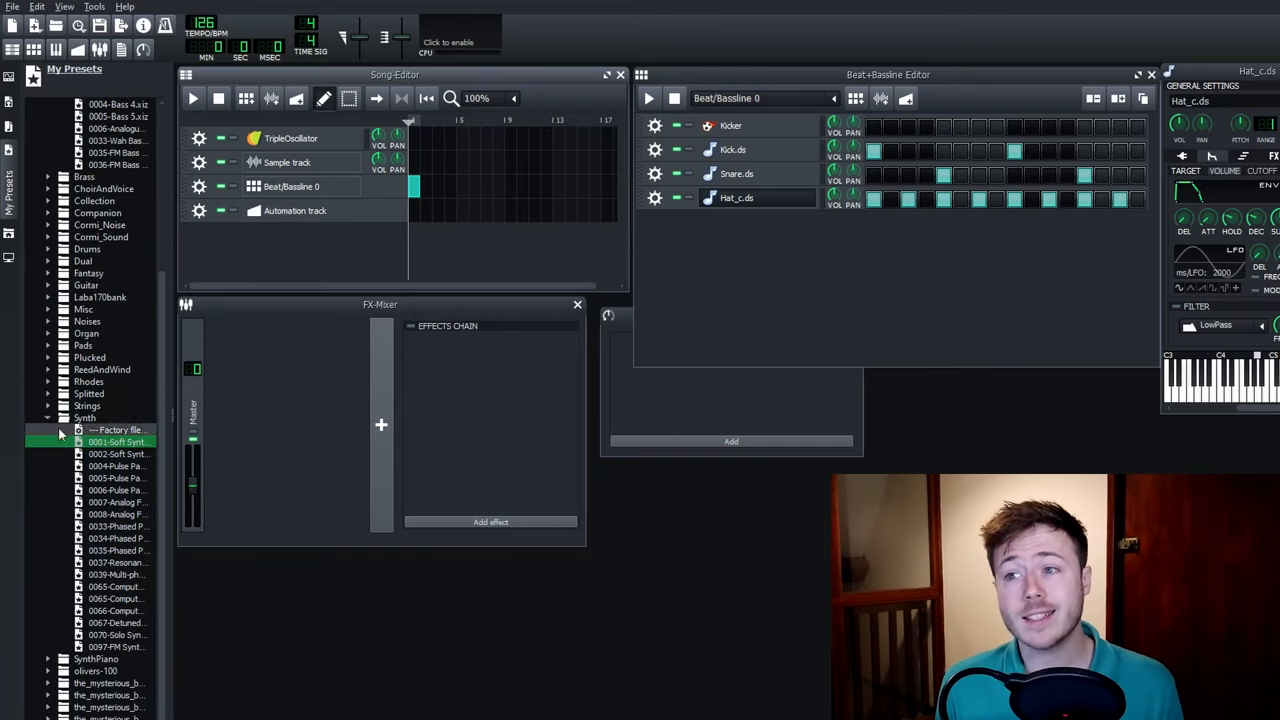
pyautogui.click(112, 442)
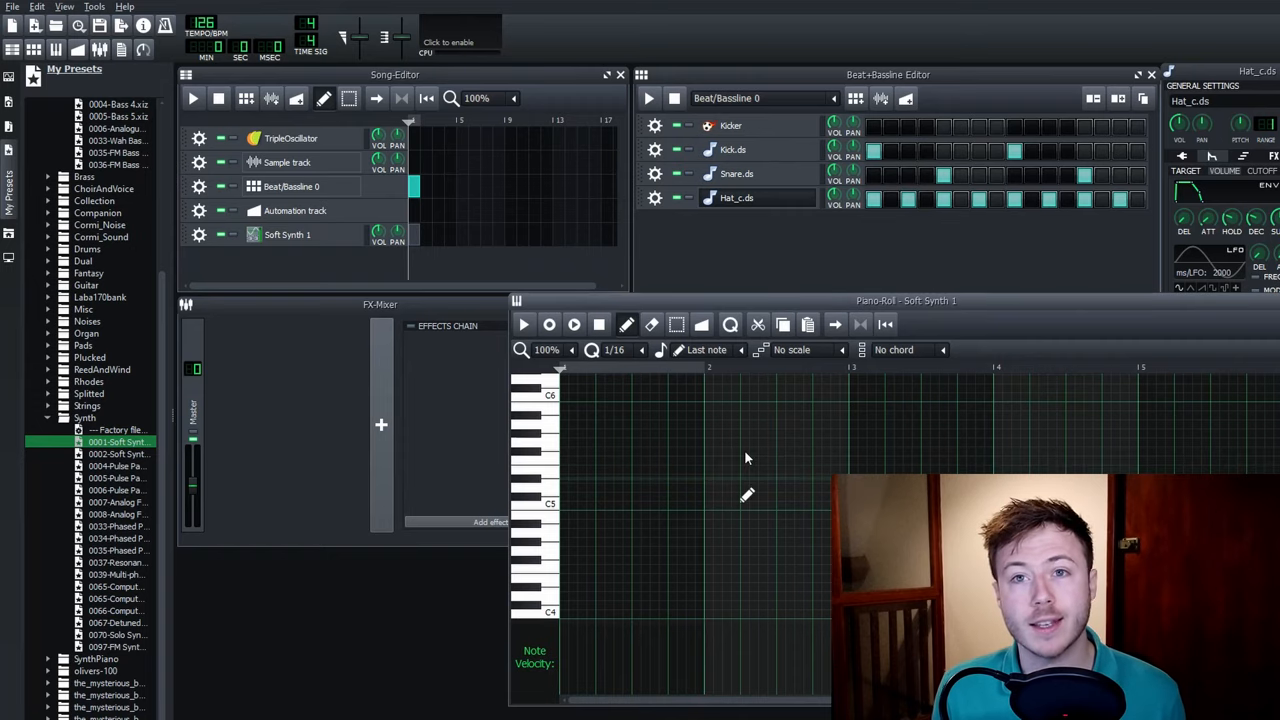
pyautogui.moveTo(612, 560)
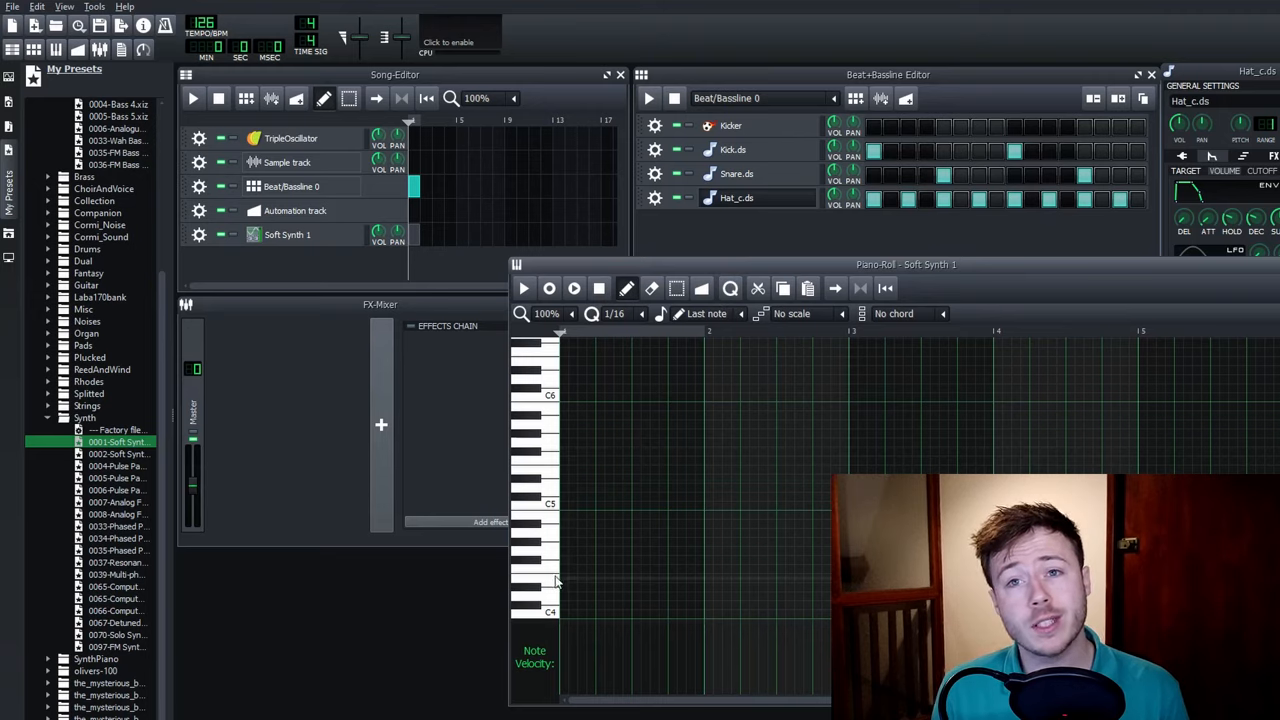
pyautogui.moveTo(542, 438)
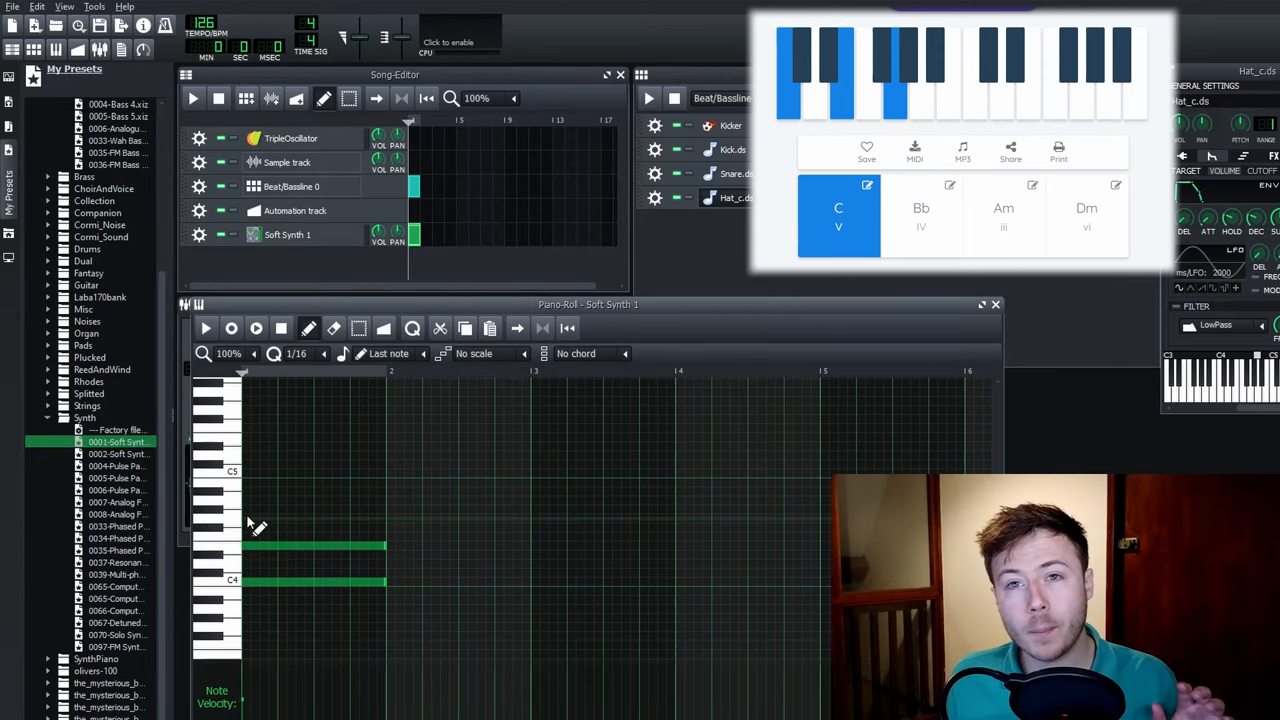
# Draw the C, Bb, Am and Dm triads, one per bar, in the Soft Synth piano roll
pyautogui.click(920, 216)
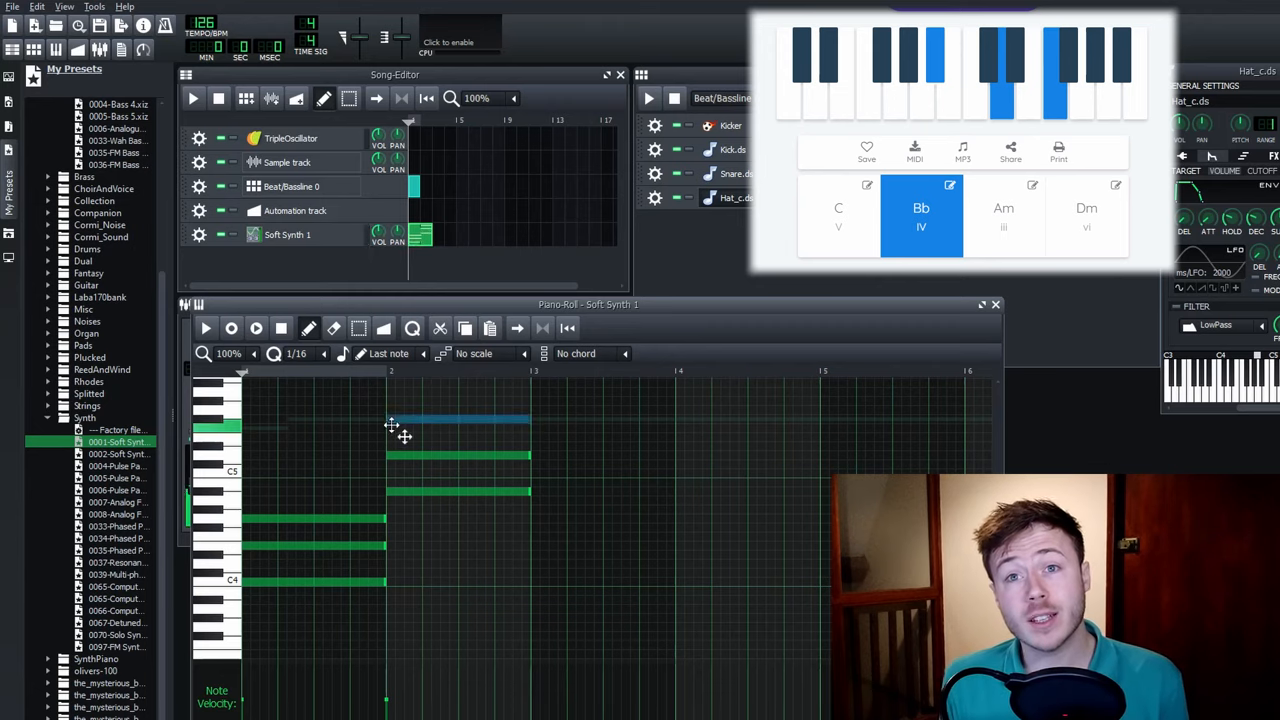
pyautogui.click(1004, 216)
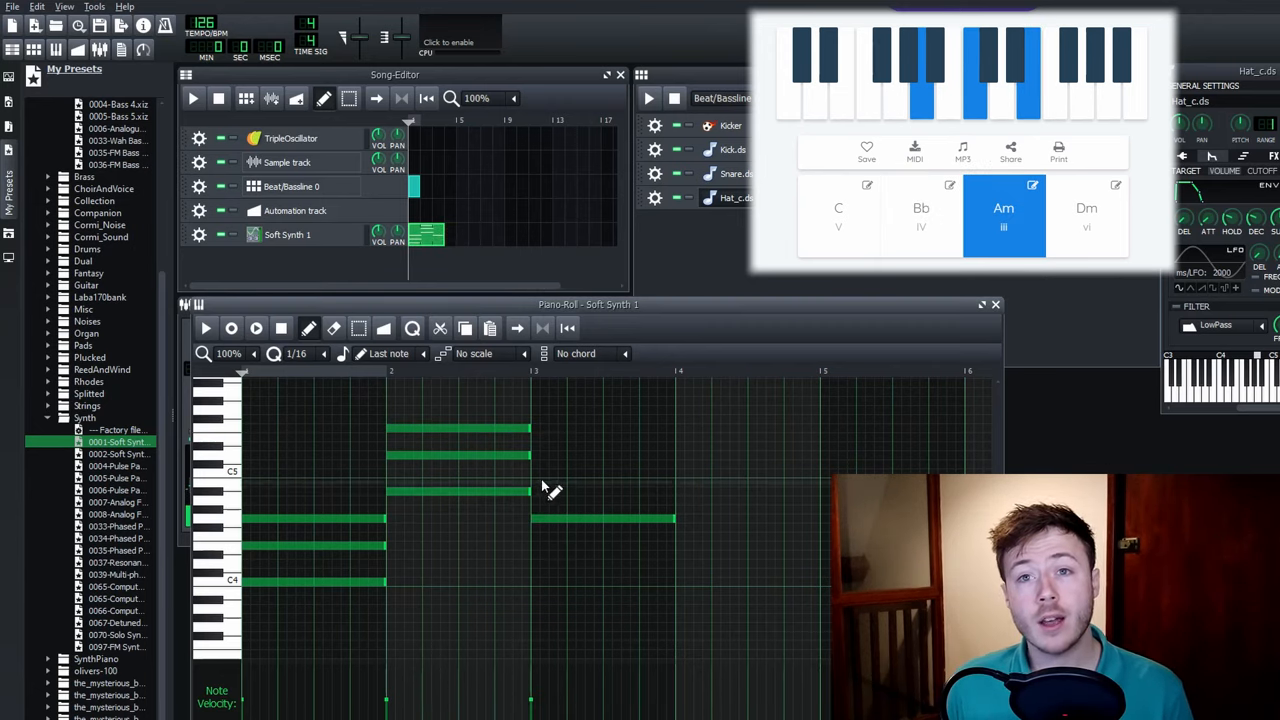
pyautogui.click(600, 480)
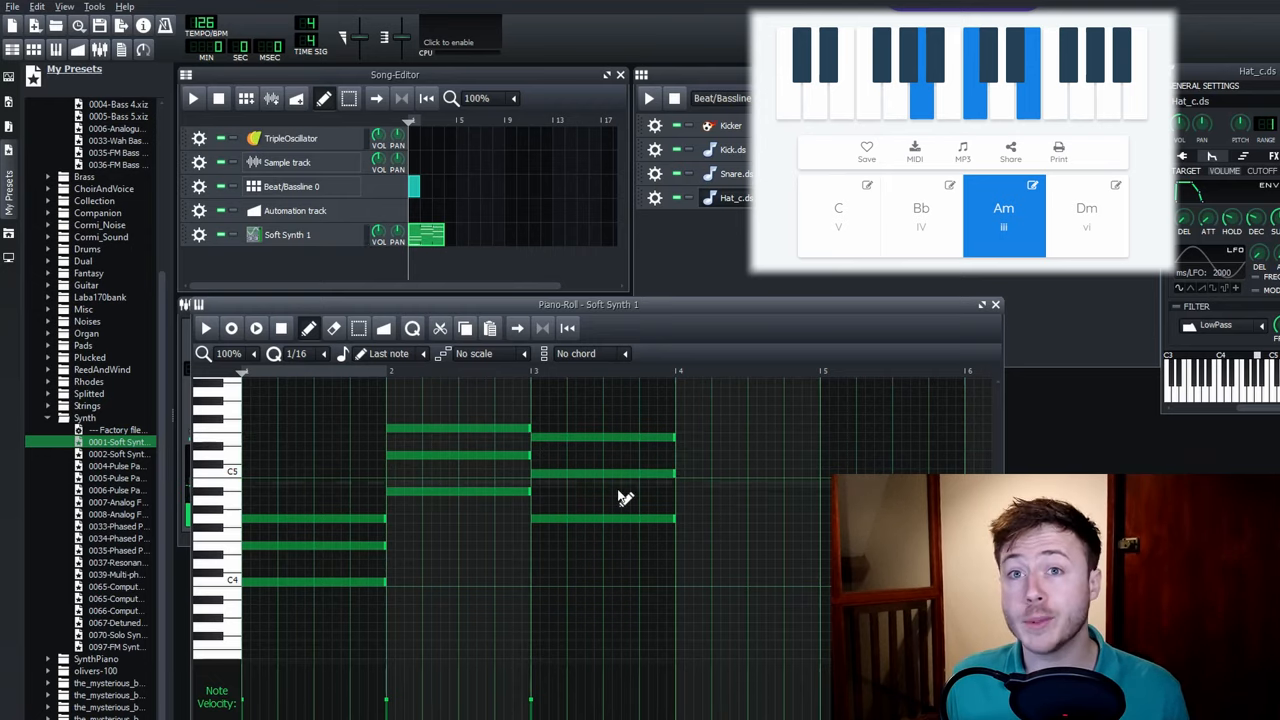
pyautogui.click(1086, 216)
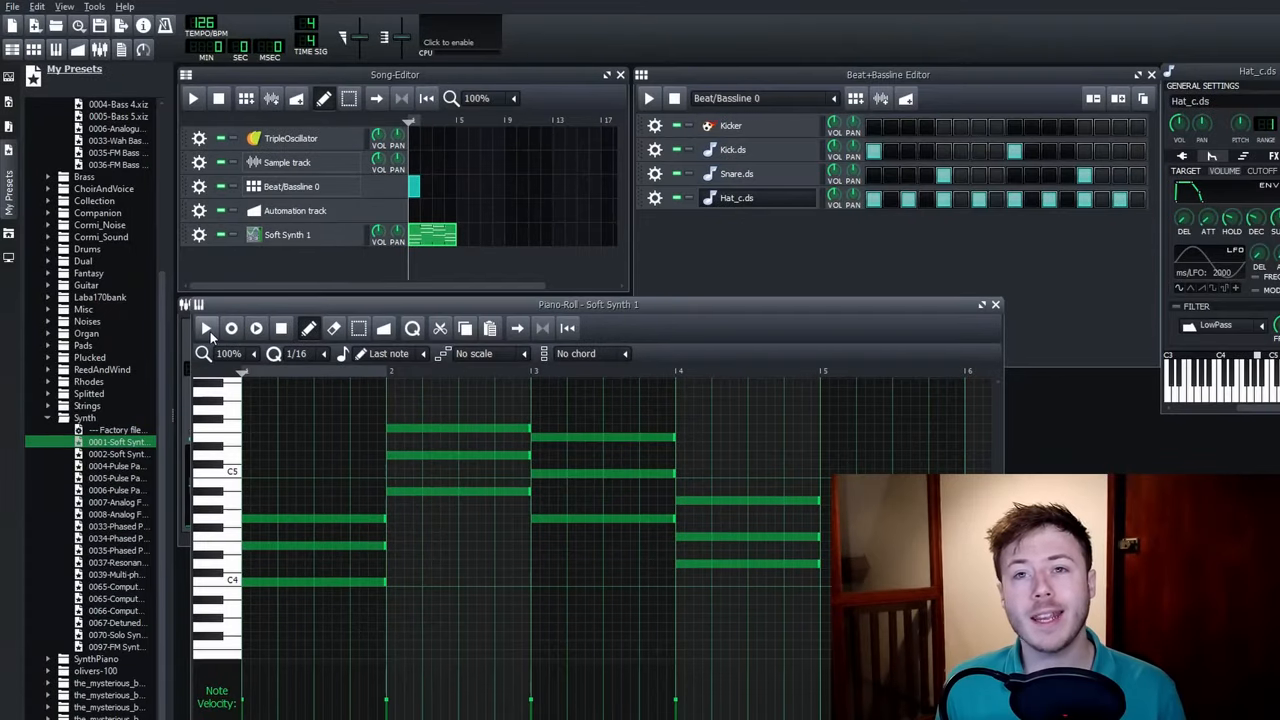
# Play the chord progression, then play the full song with drums and chords
pyautogui.click(208, 328)
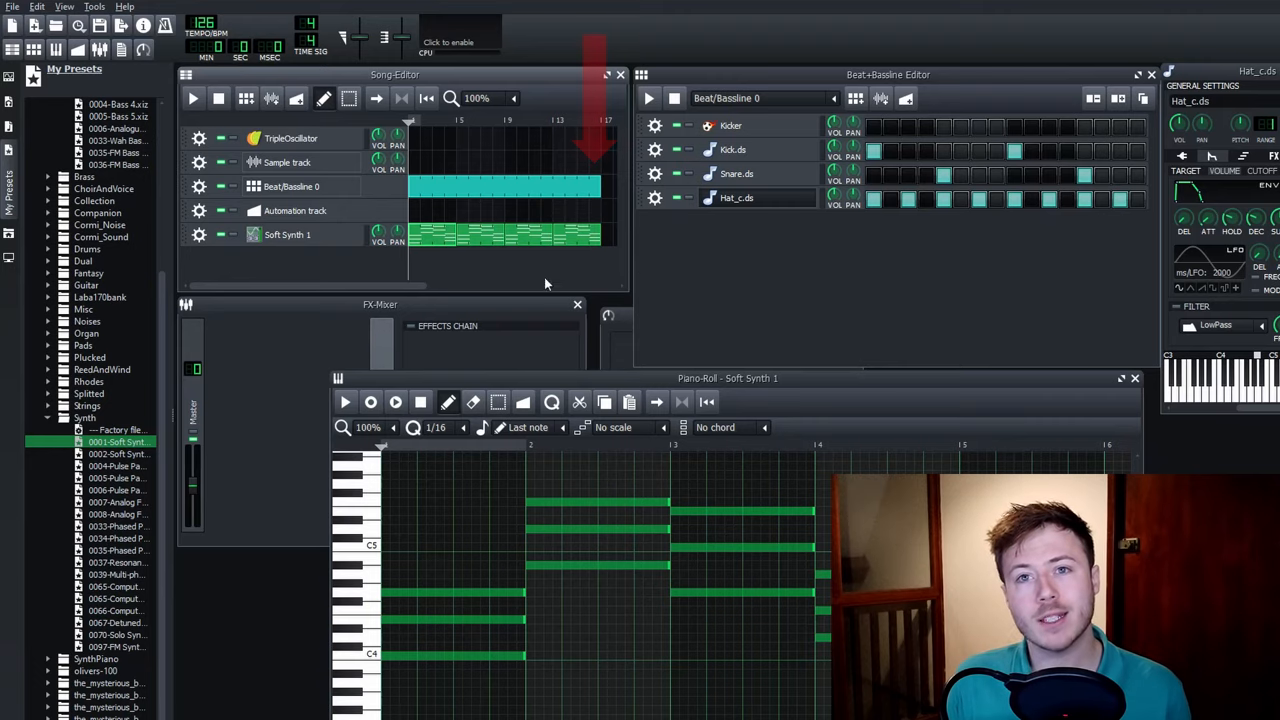
pyautogui.click(190, 100)
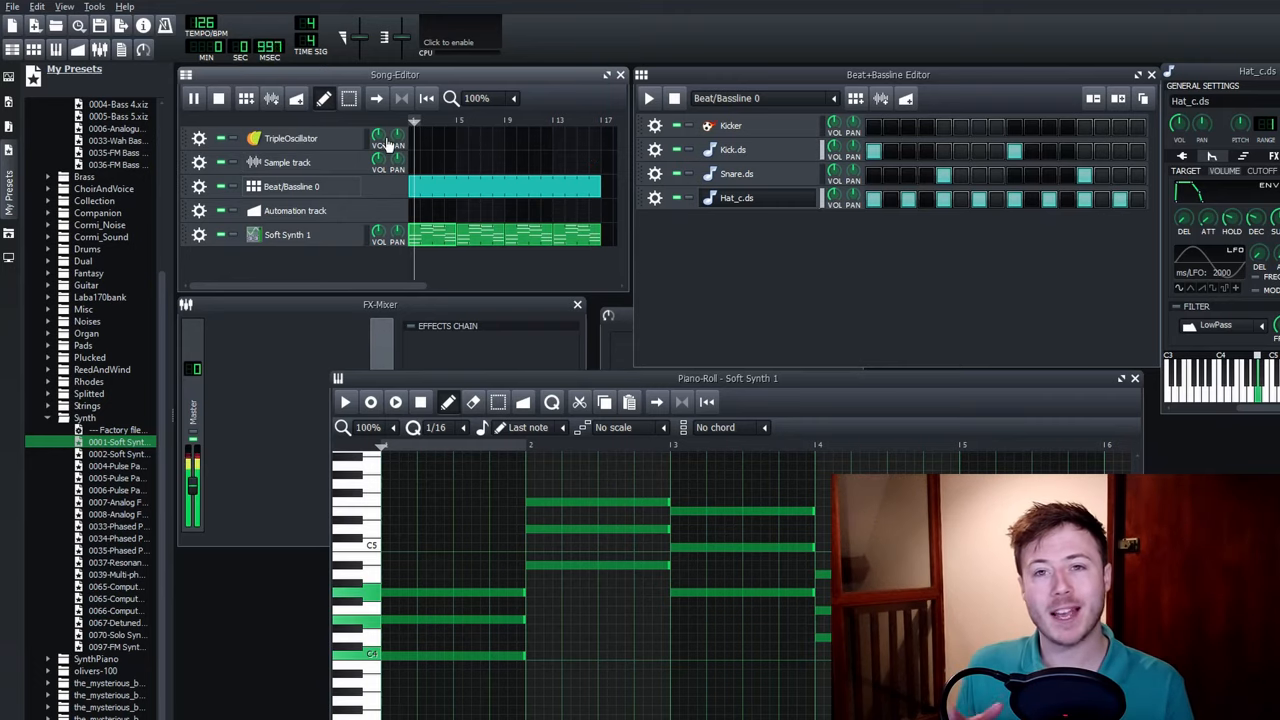